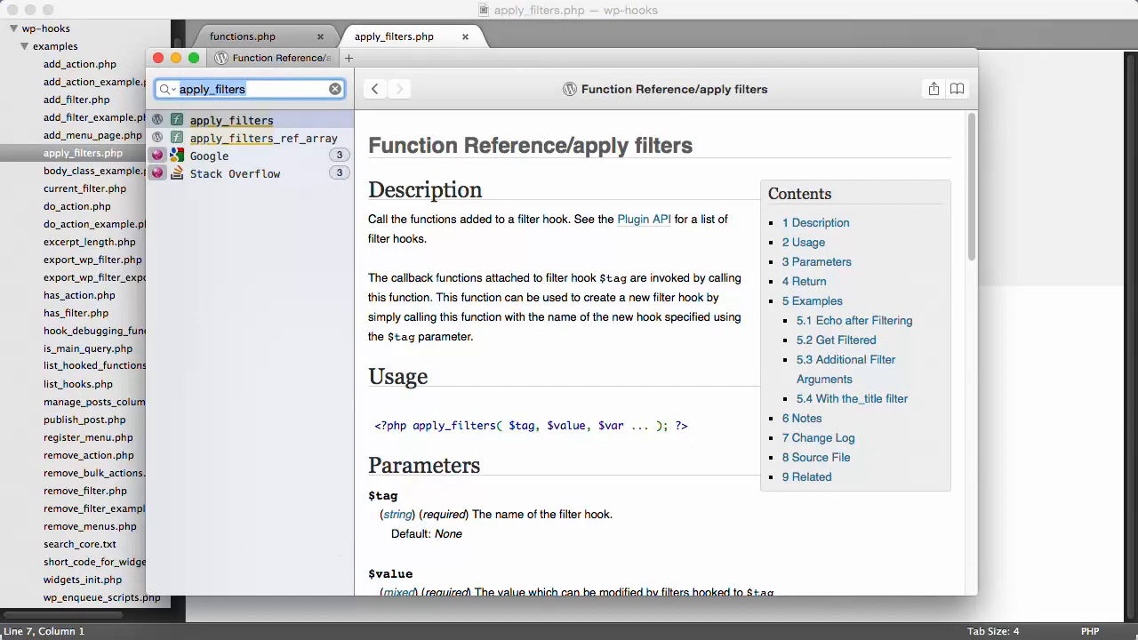
Step: Scroll through the apply_filters reference and open the apply_filters_ref_array reference
scroll(down, 3)
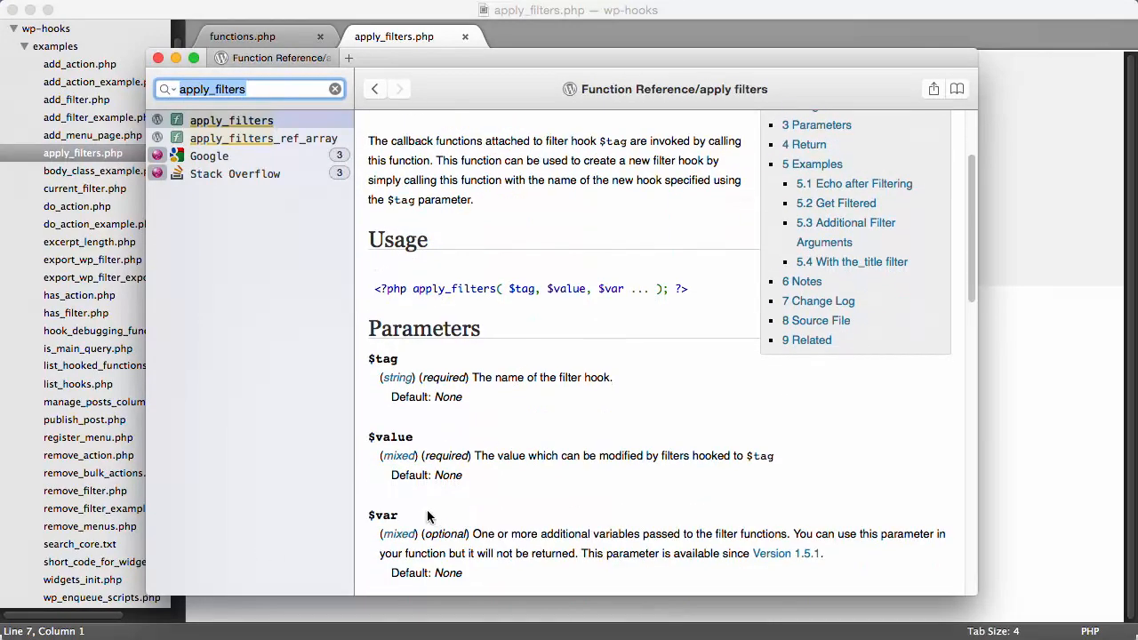
mouse_move(525, 392)
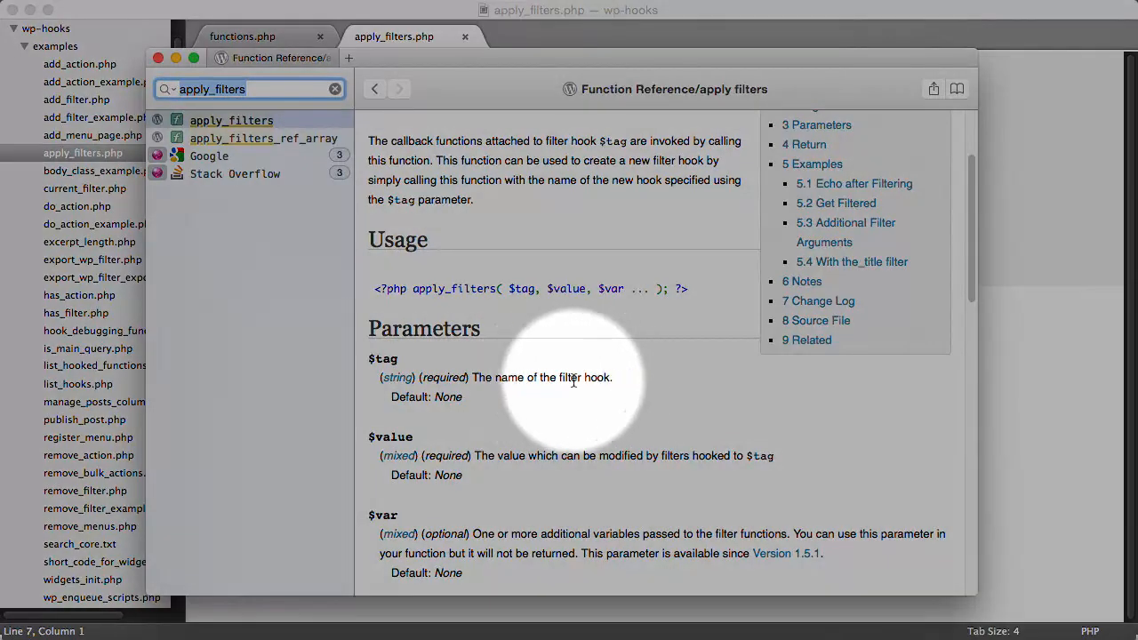
scroll(down, 3)
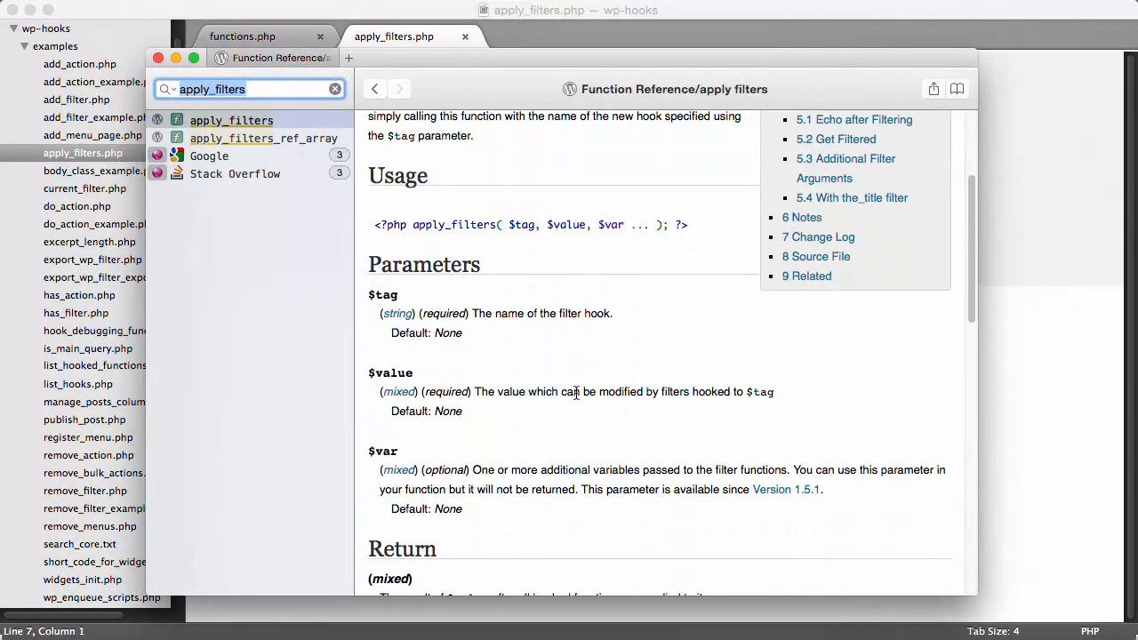
mouse_move(505, 406)
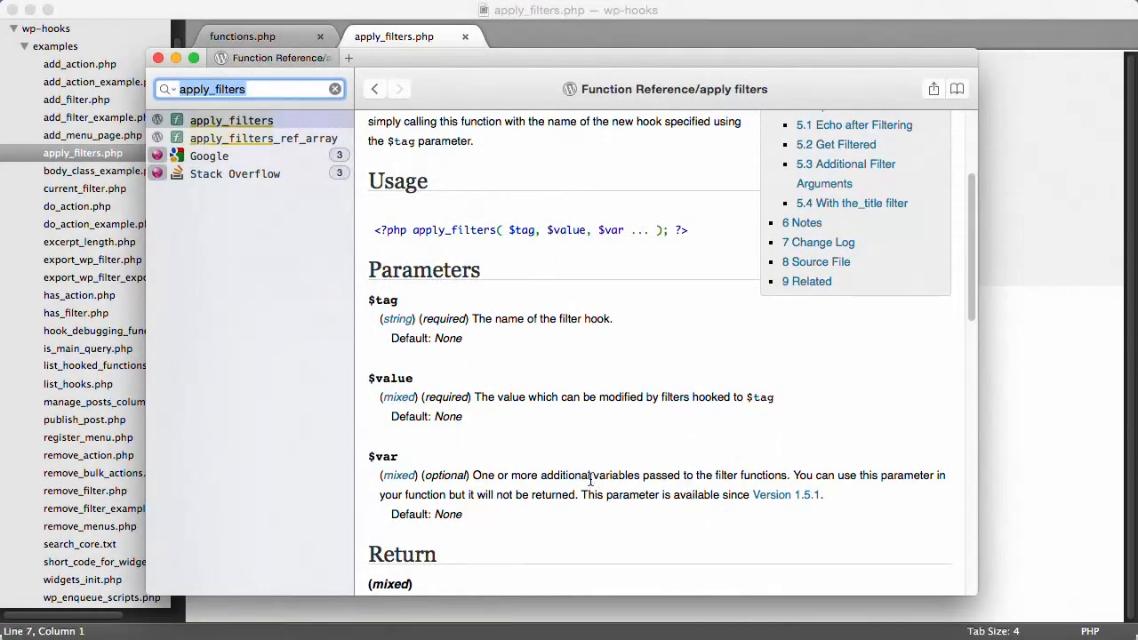
scroll(down, 3)
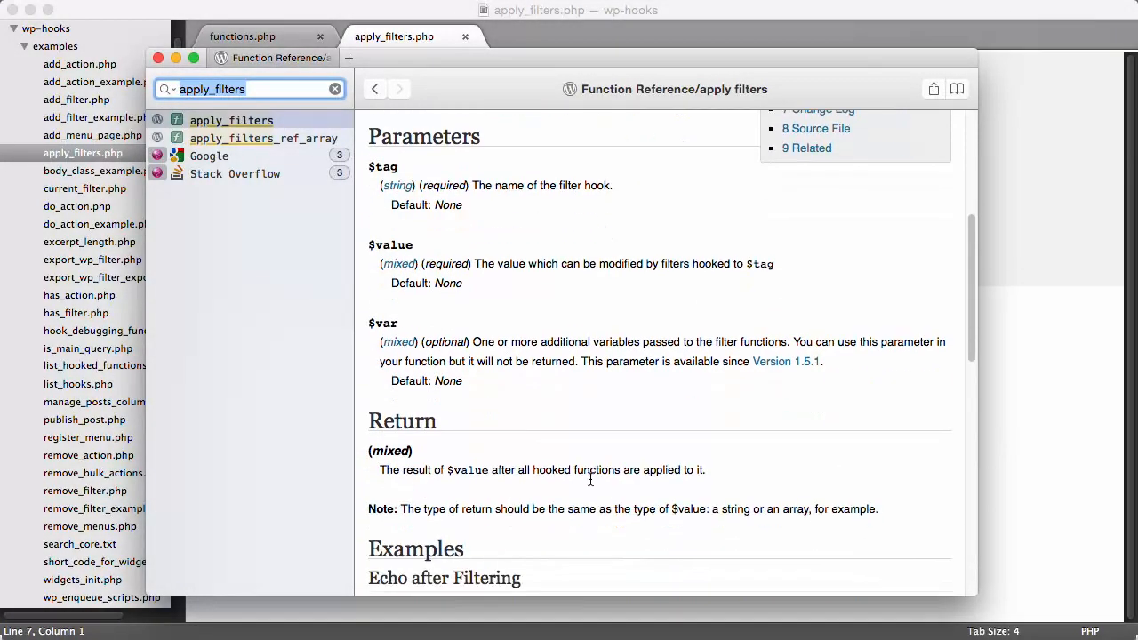
scroll(down, 3)
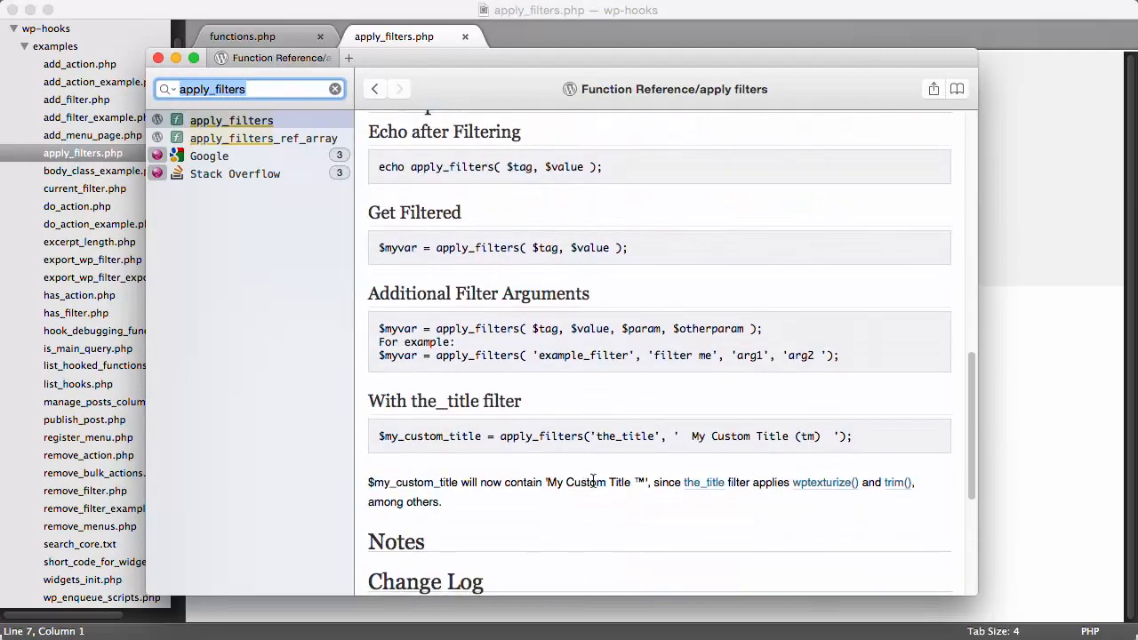
mouse_move(723, 359)
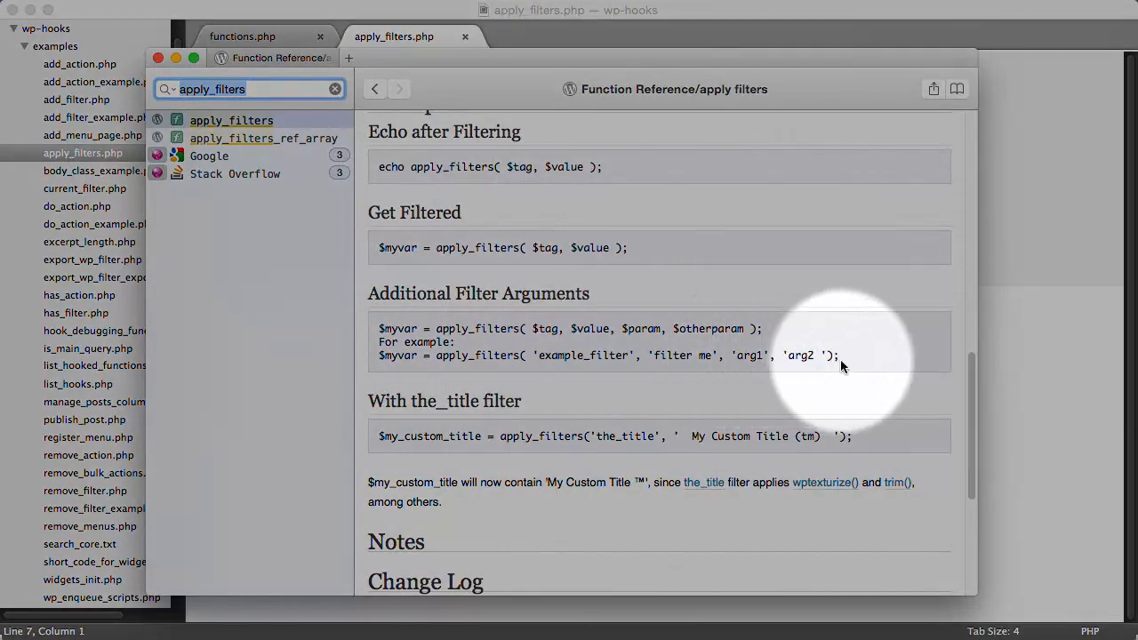
scroll(up, 3)
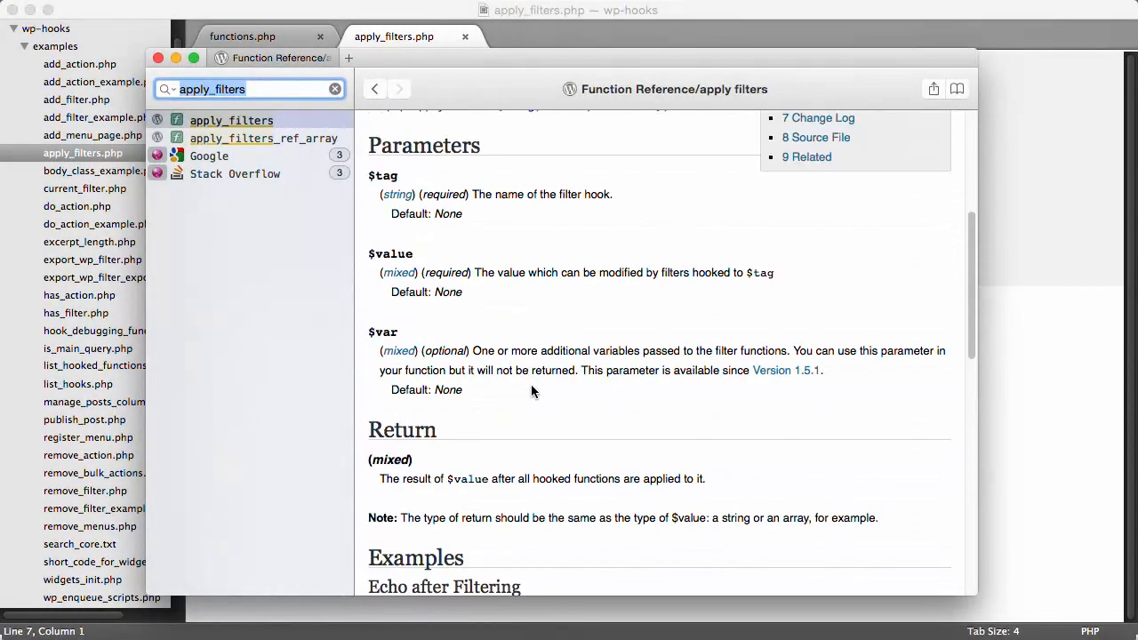
scroll(up, 3)
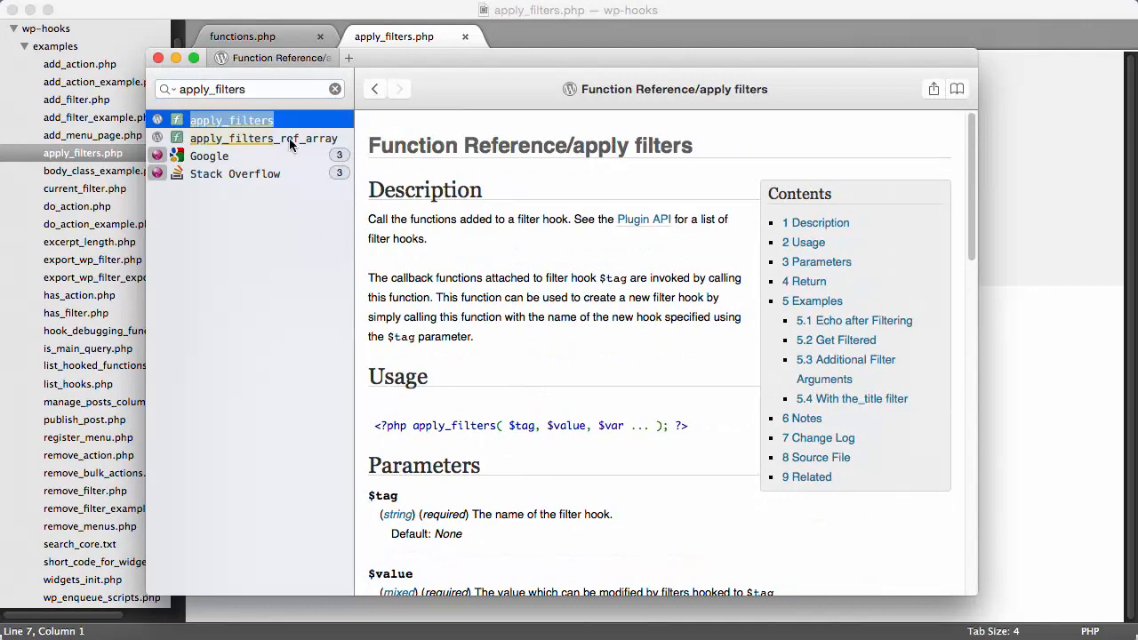
click(264, 137)
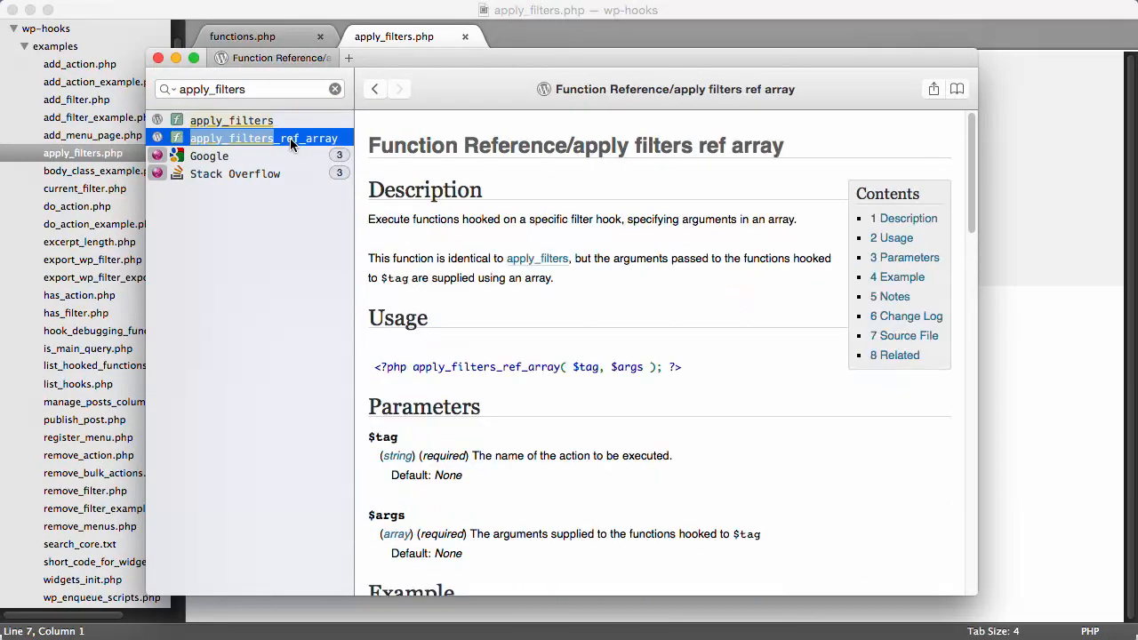
Step: Review the apply_filters_ref_array example's extra values and $args, then return to apply_filters
scroll(down, 3)
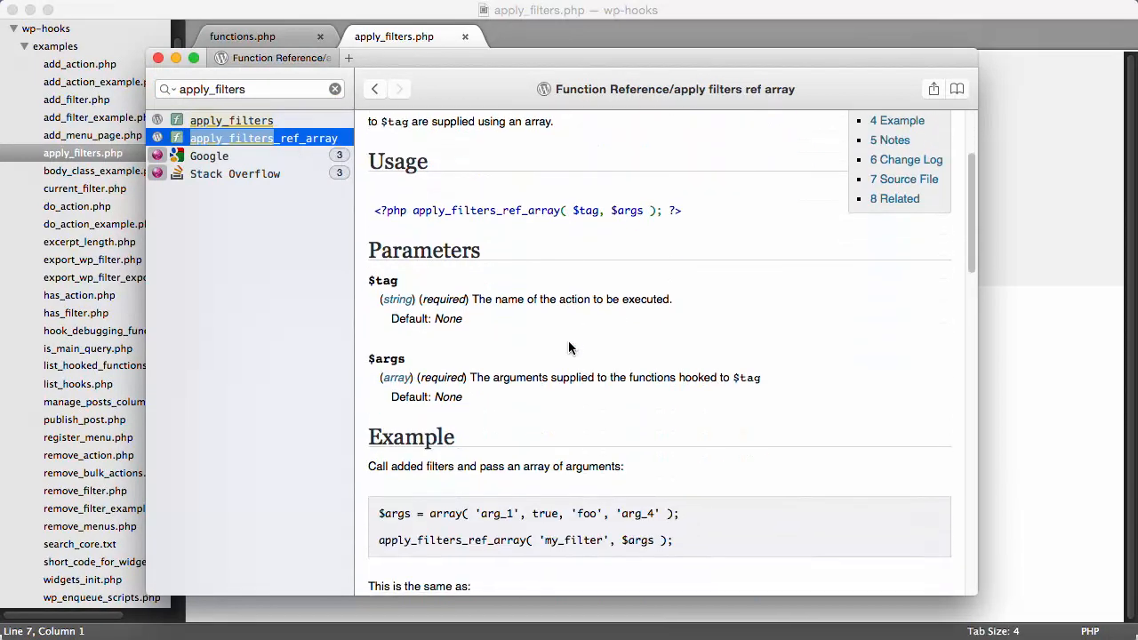
scroll(down, 3)
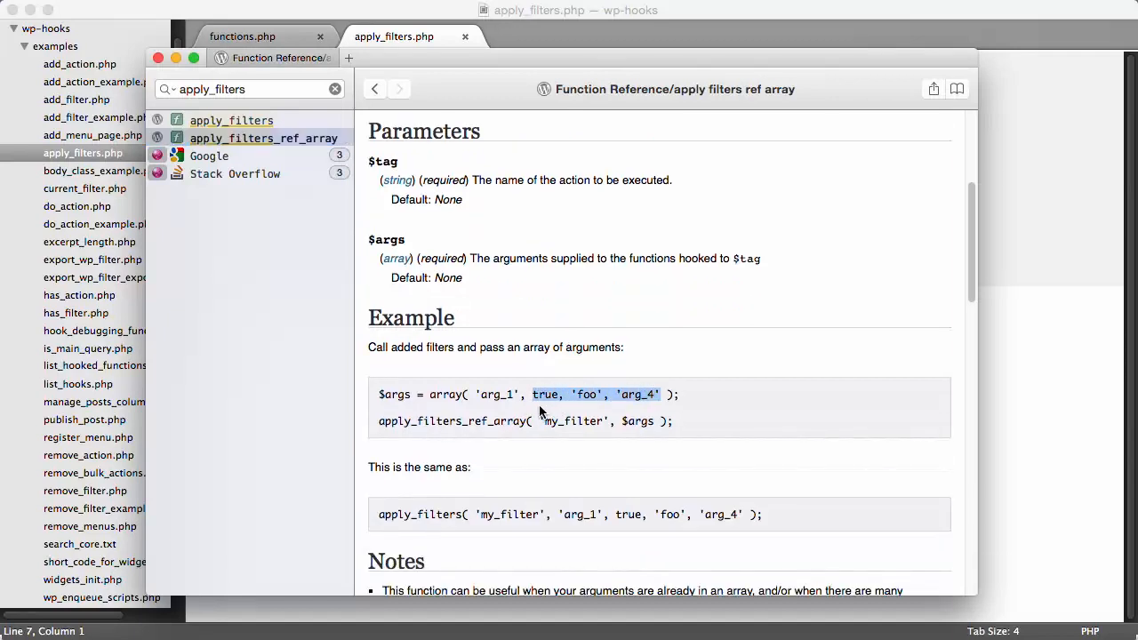
click(633, 395)
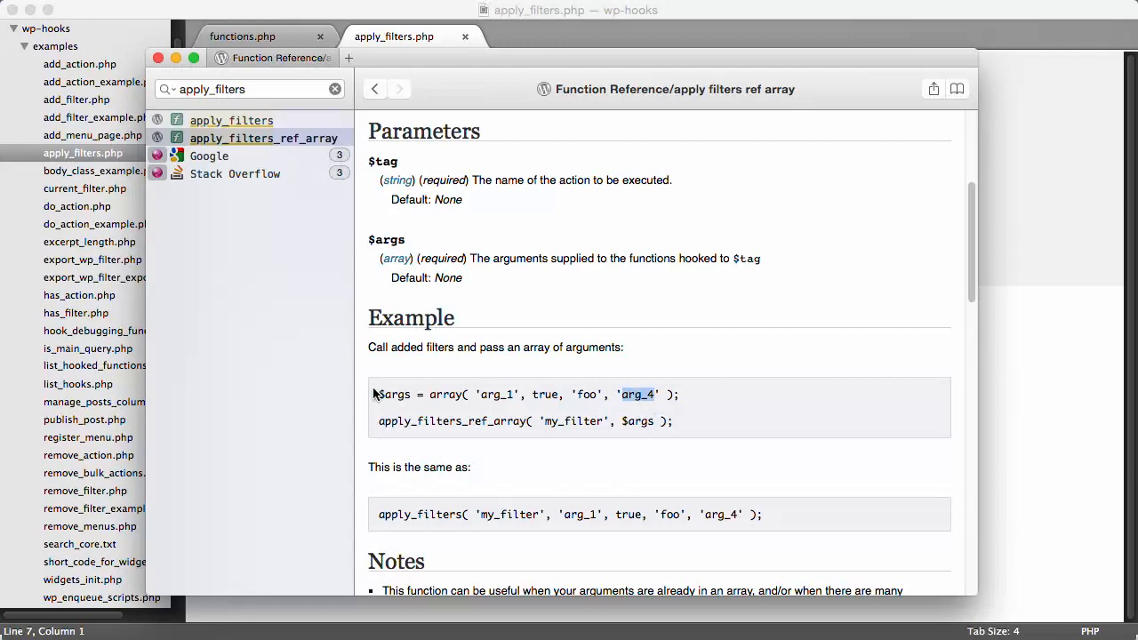
drag(379, 394, 673, 393)
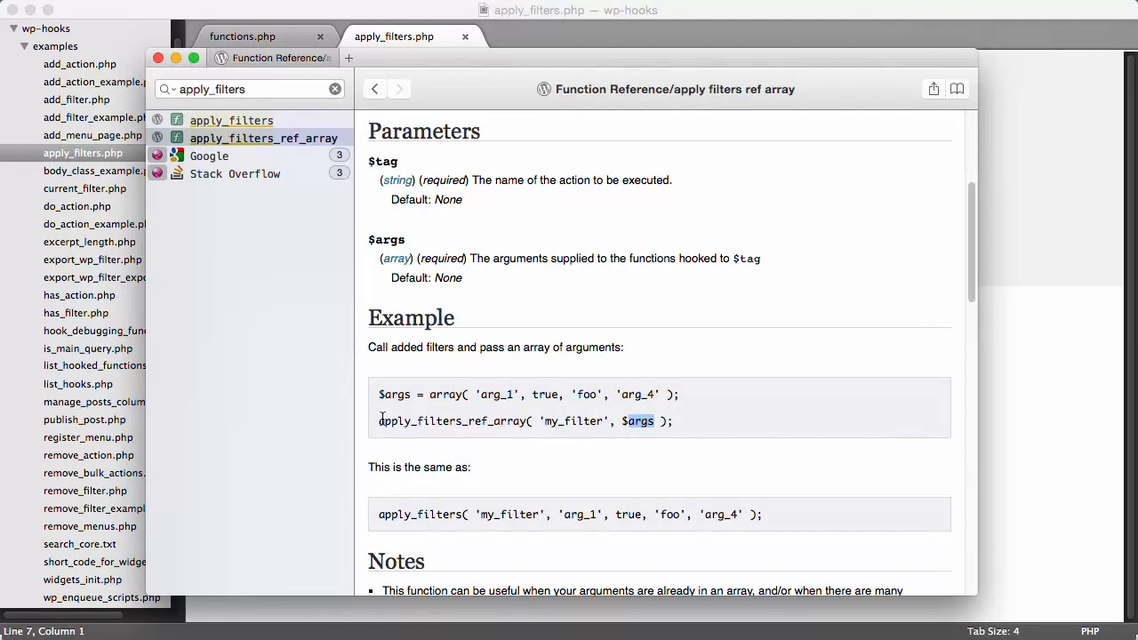
scroll(down, 3)
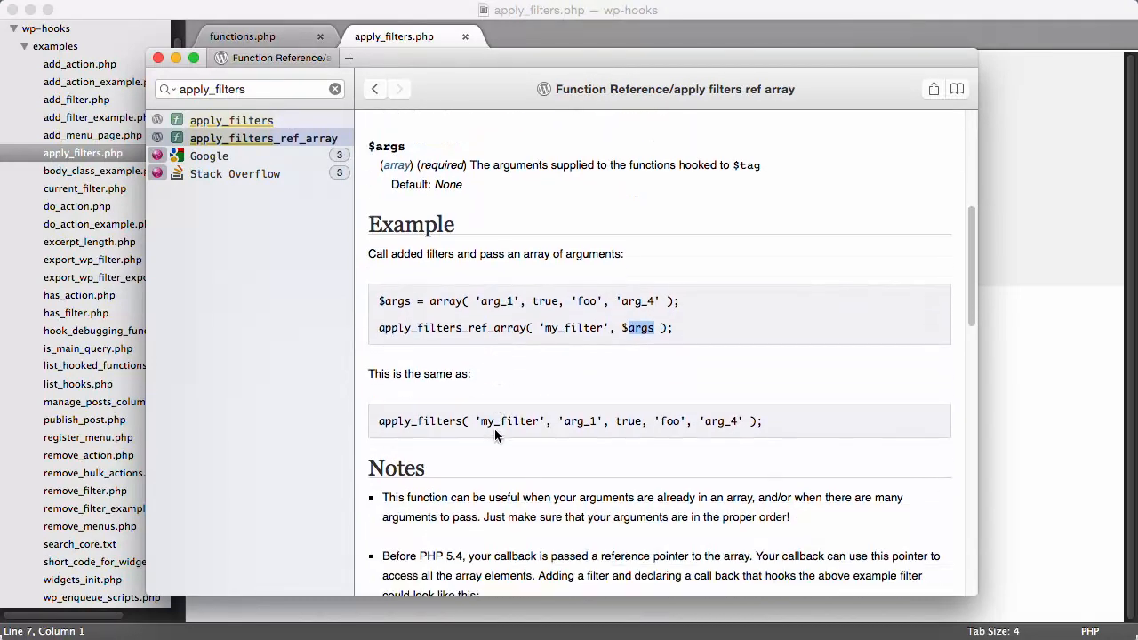
scroll(down, 3)
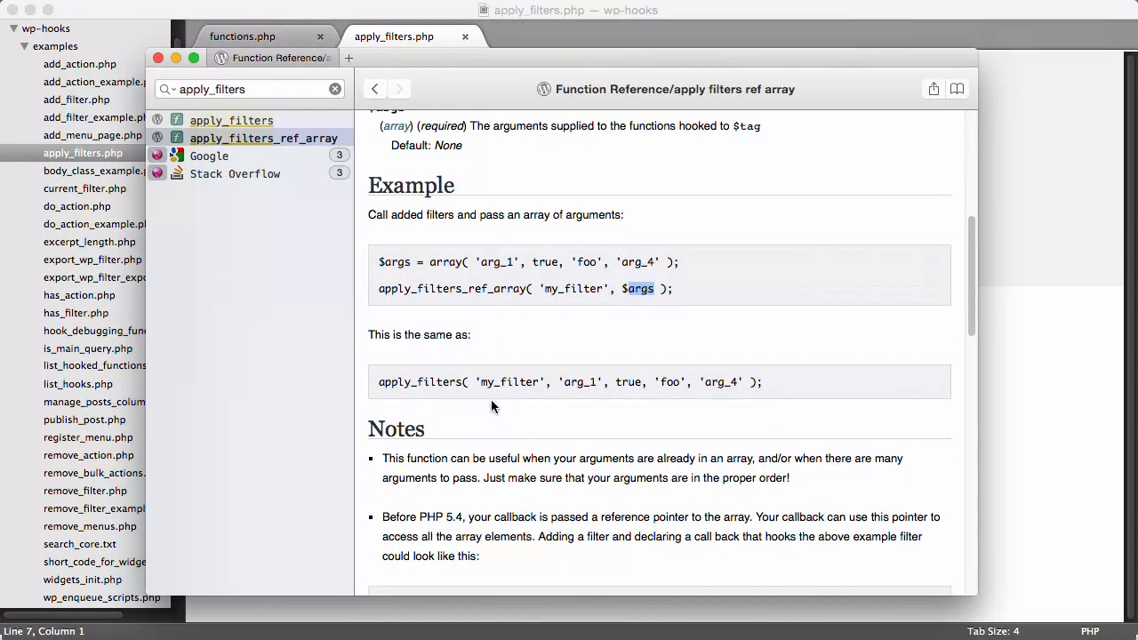
mouse_move(622, 405)
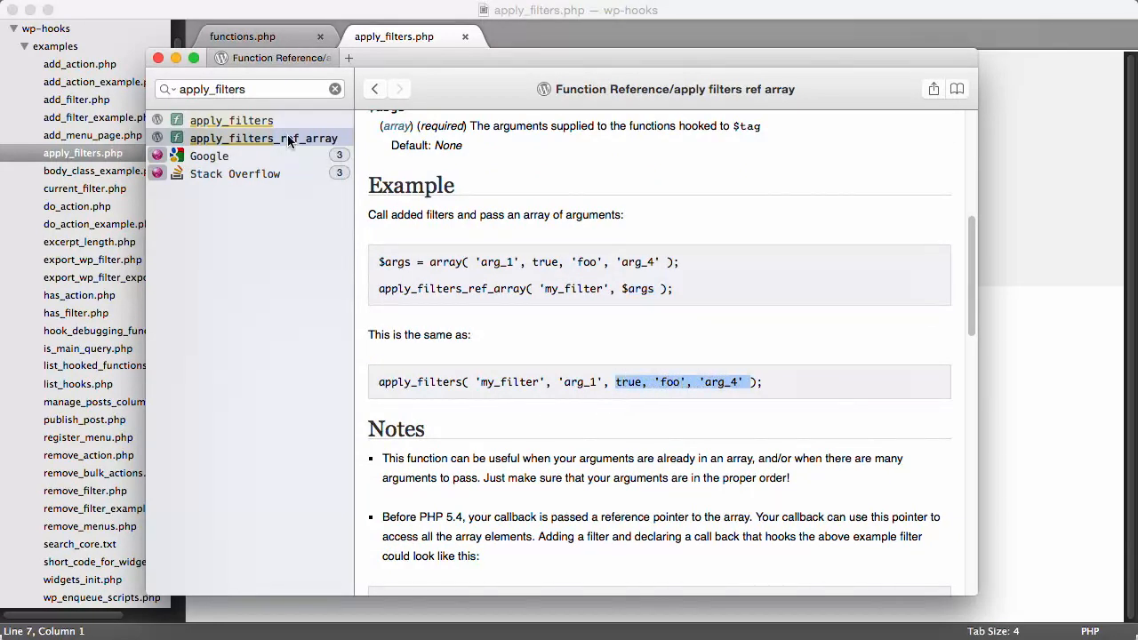
click(231, 120)
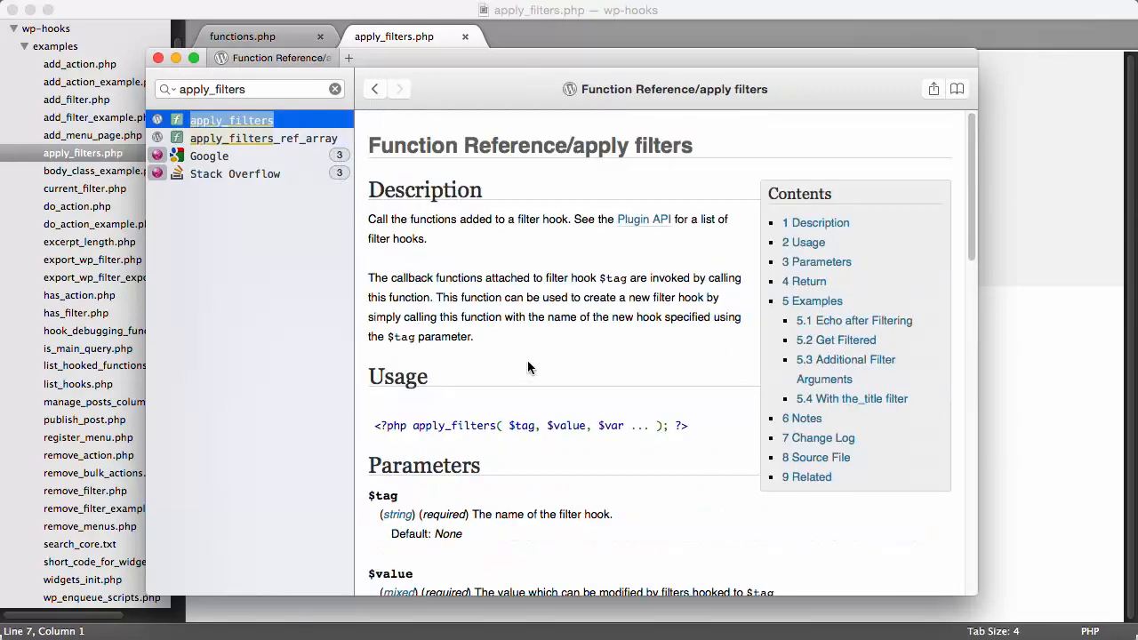
scroll(down, 3)
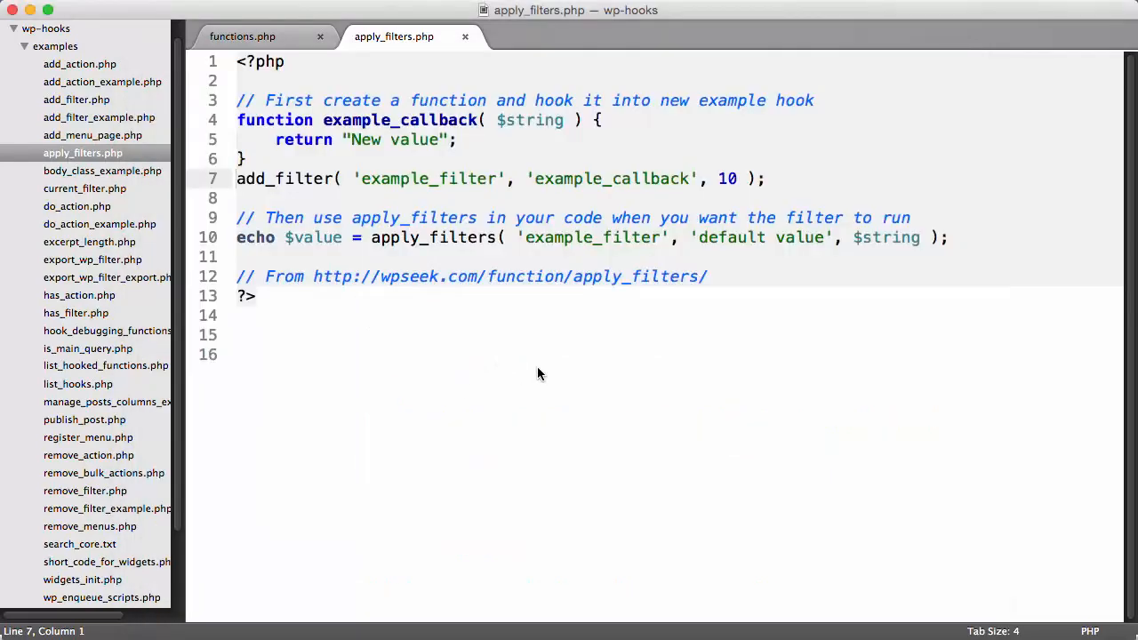
mouse_move(390, 44)
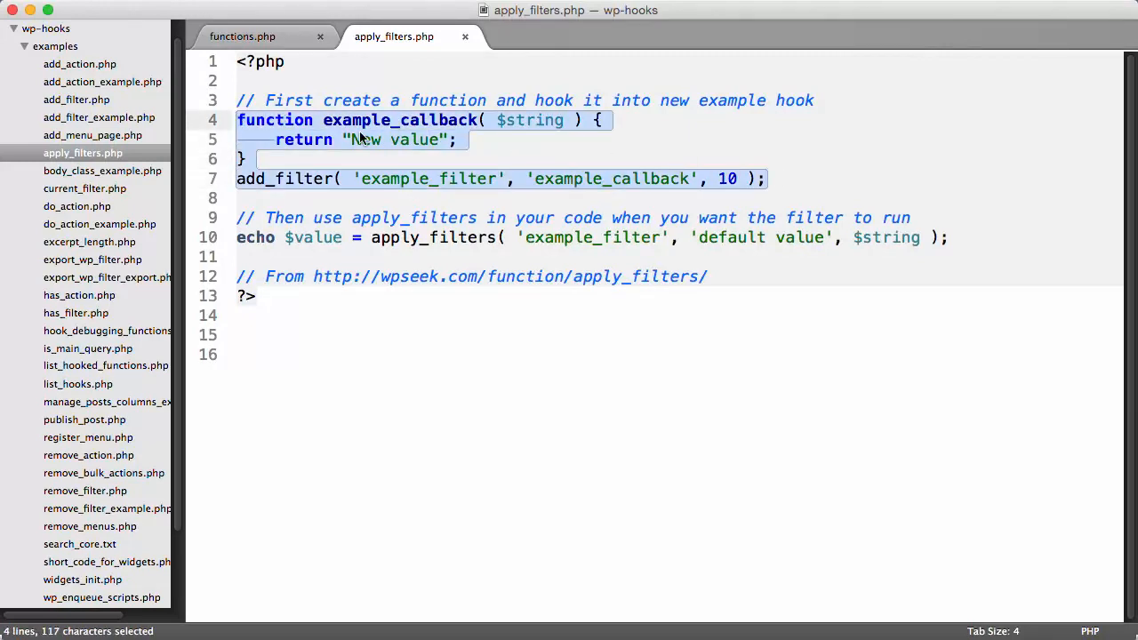
Step: Highlight the example_filter hook name and the apply_filters call in apply_filters.php
double_click(428, 179)
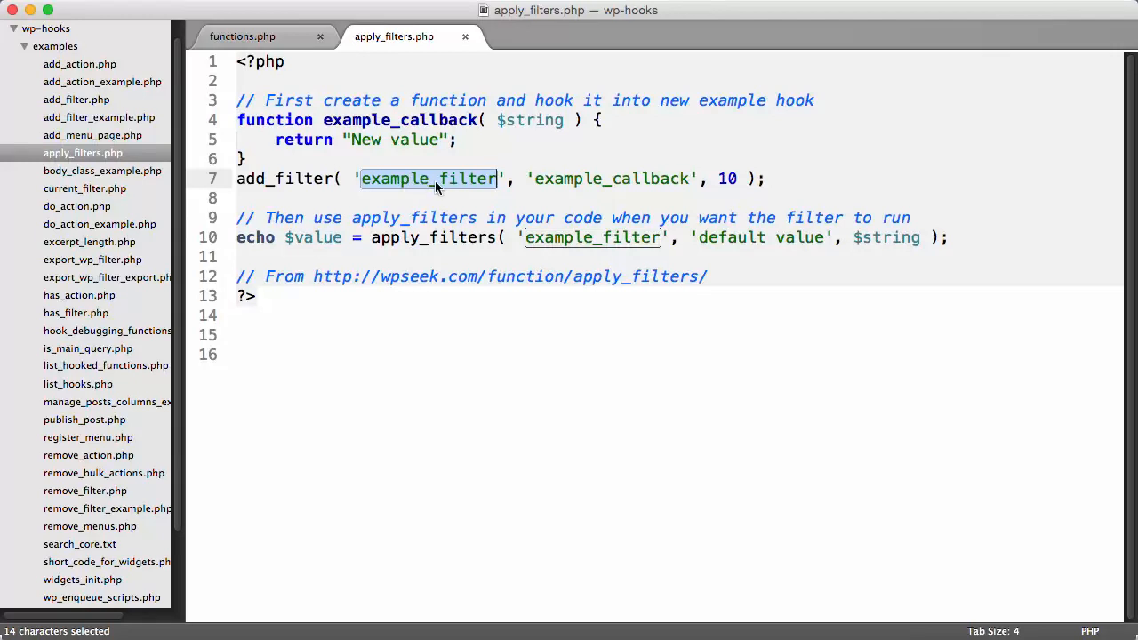
mouse_move(362, 238)
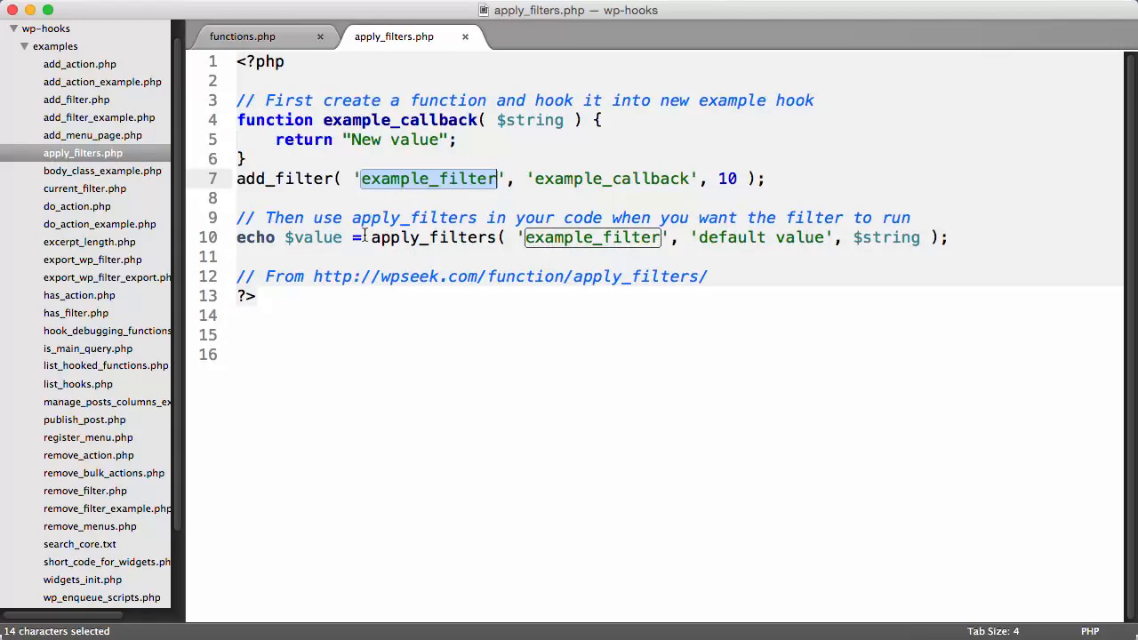
double_click(432, 237)
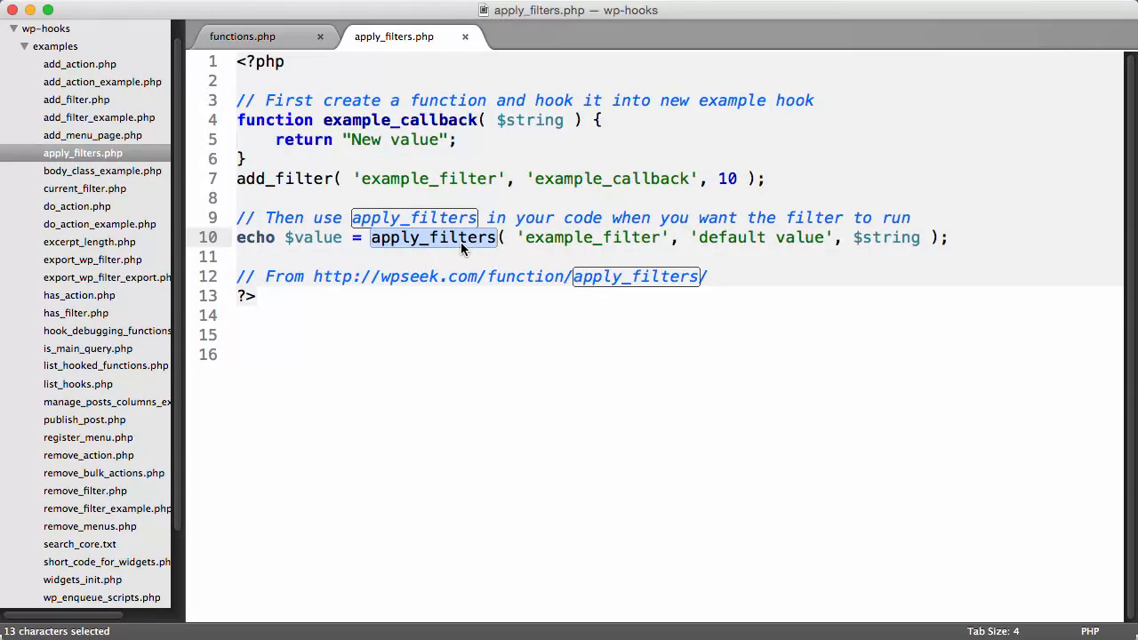
click(237, 256)
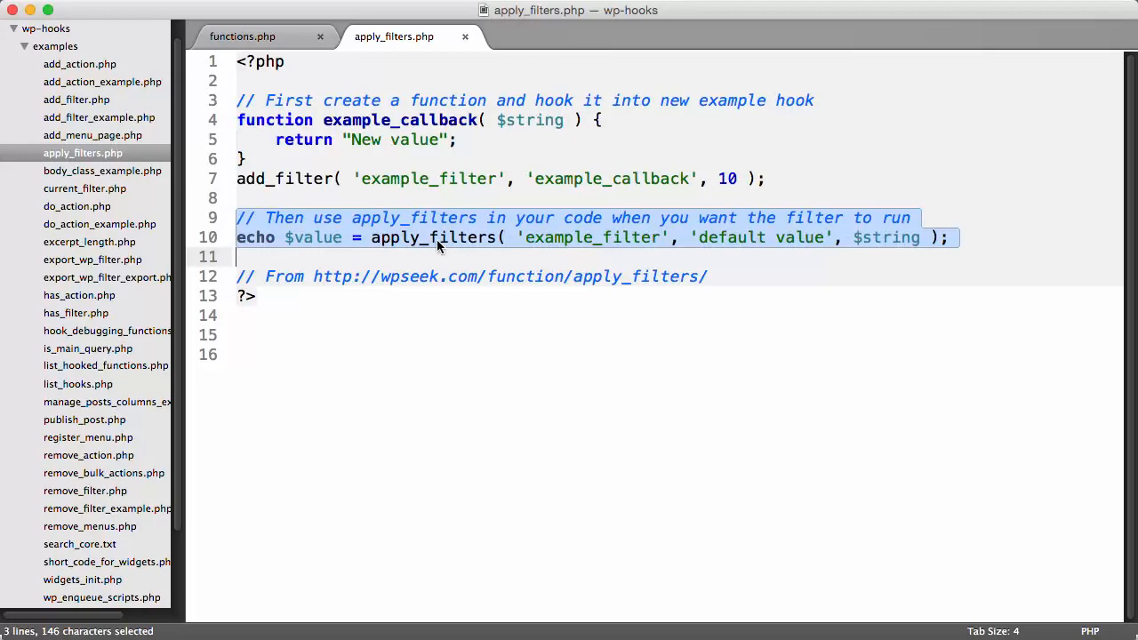
click(367, 237)
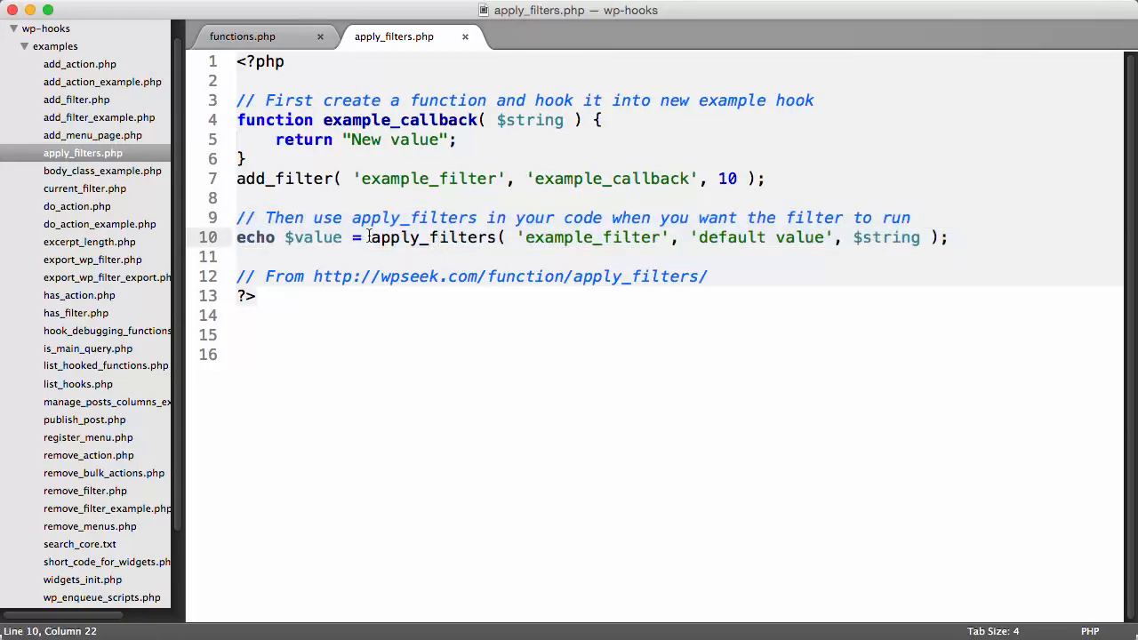
double_click(433, 238)
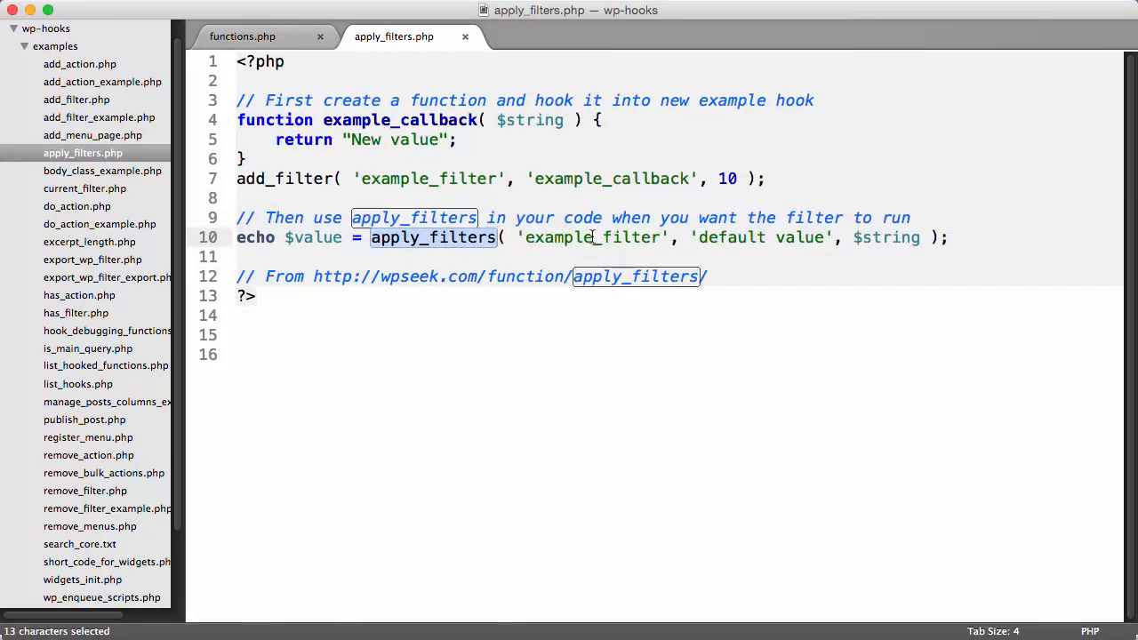
double_click(593, 237)
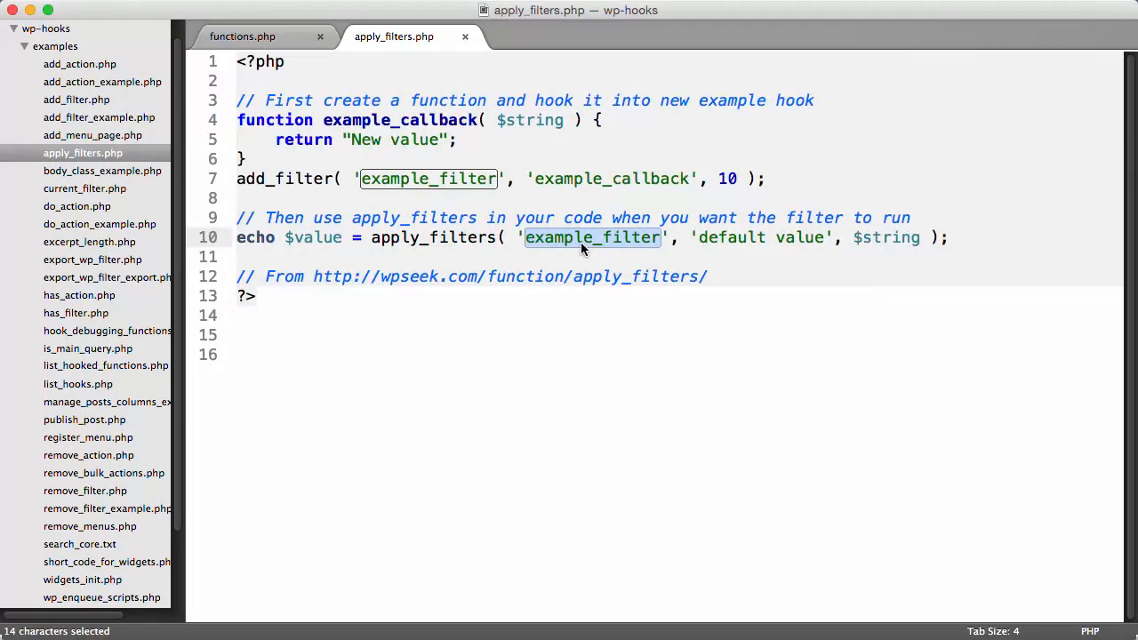
Step: Drop the $string argument so apply_filters passes only example_filter and 'Default value'
text(your_n)
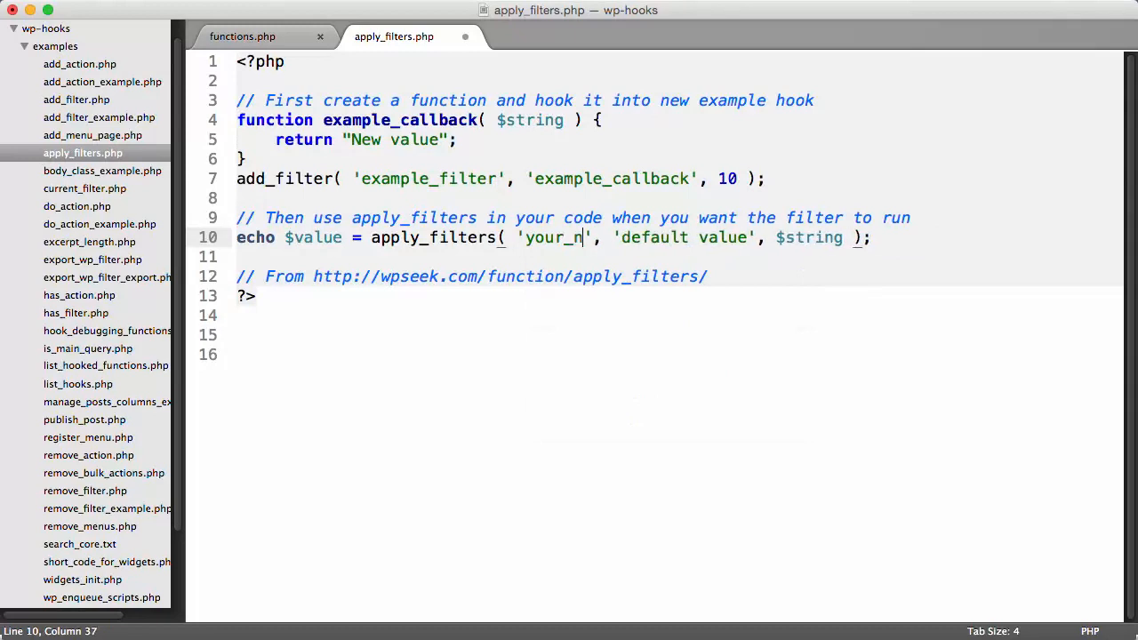
text(ame_her)
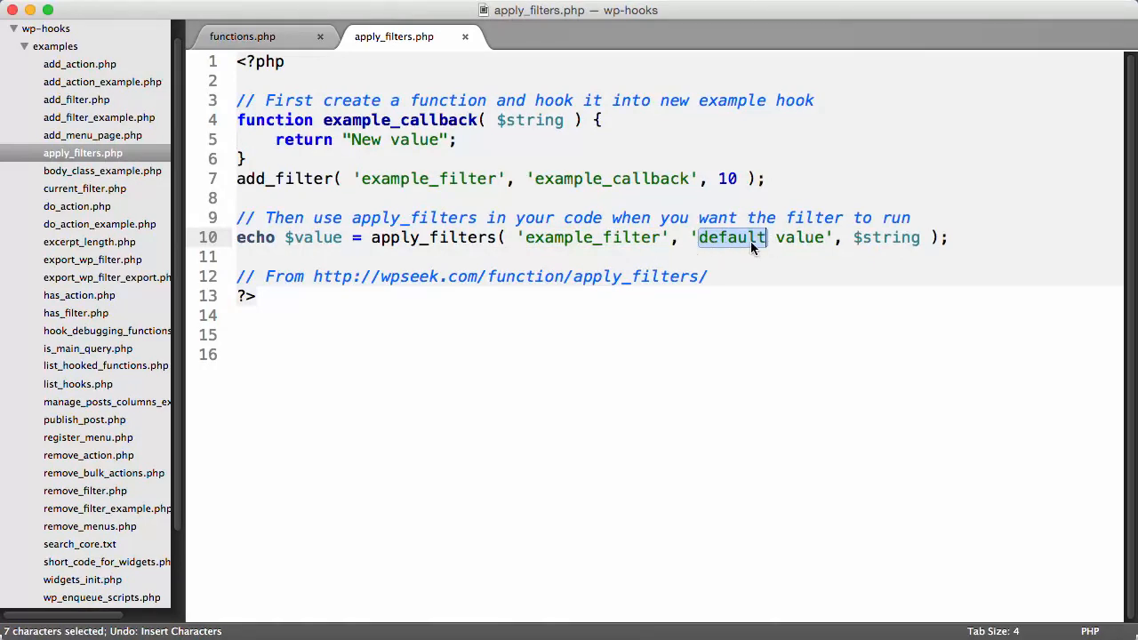
click(705, 238)
text(D)
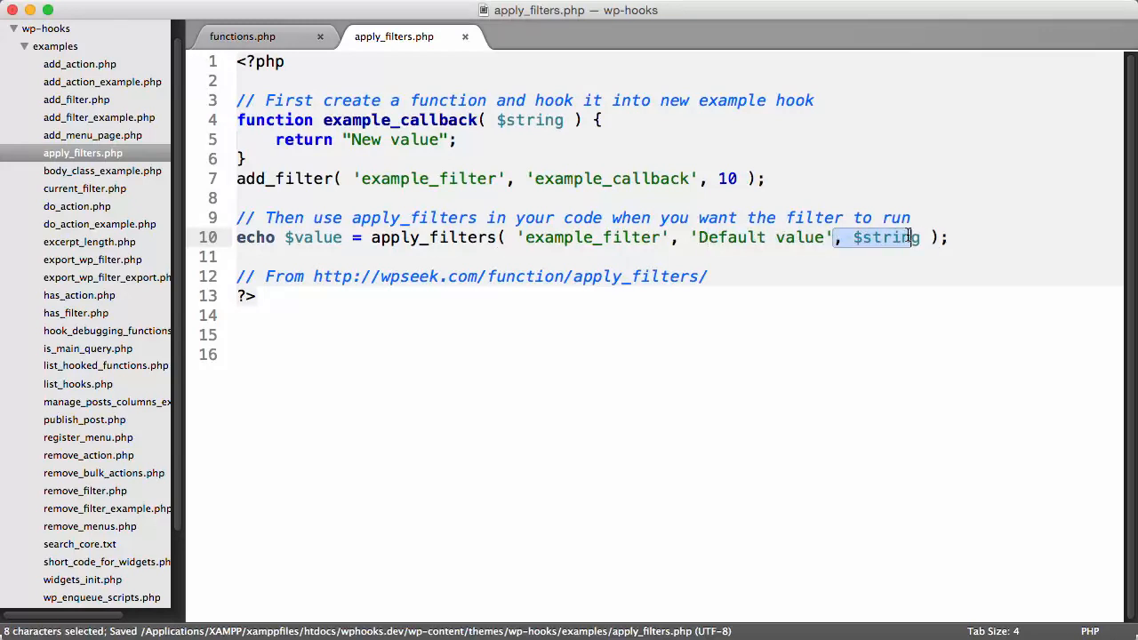
key(Delete)
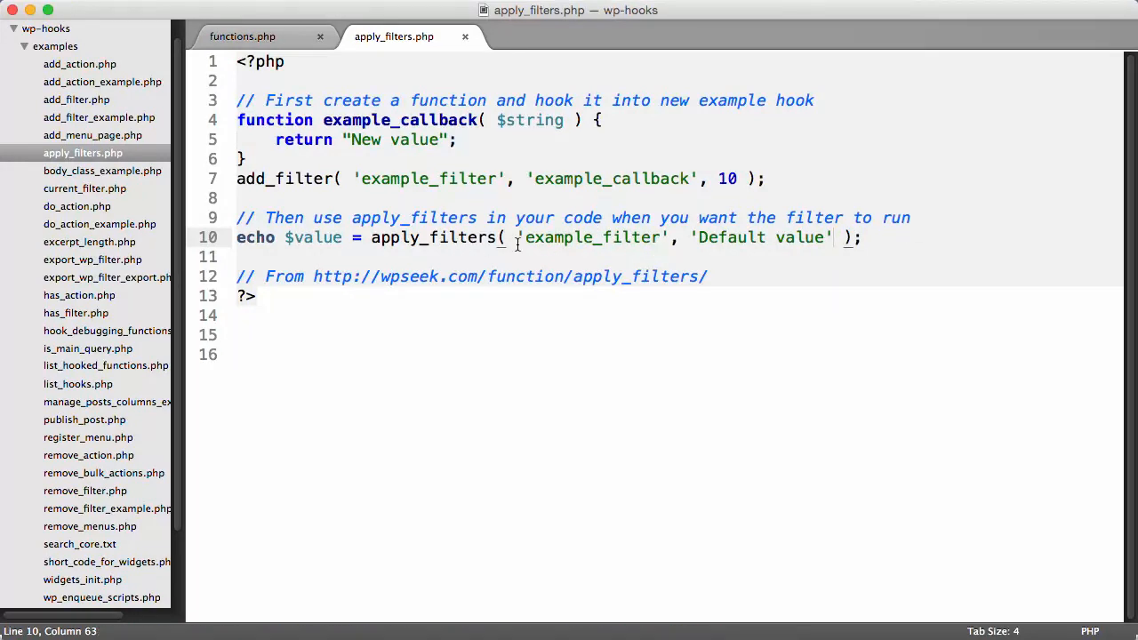
double_click(592, 237)
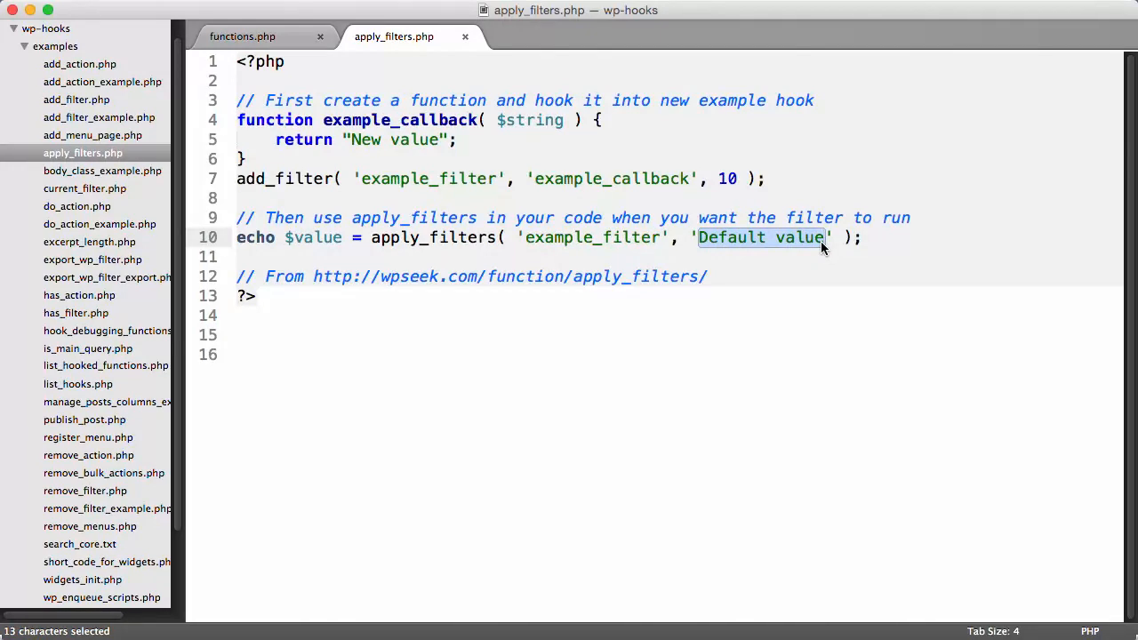
click(334, 179)
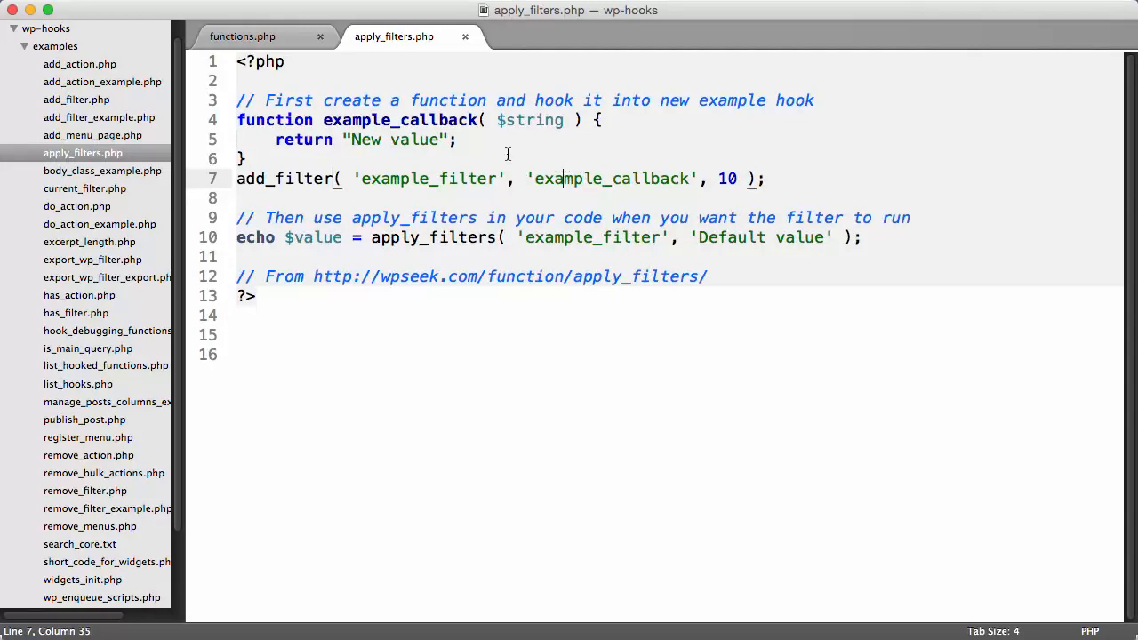
Step: Remove the priority 10 from add_filter and save the file
double_click(429, 179)
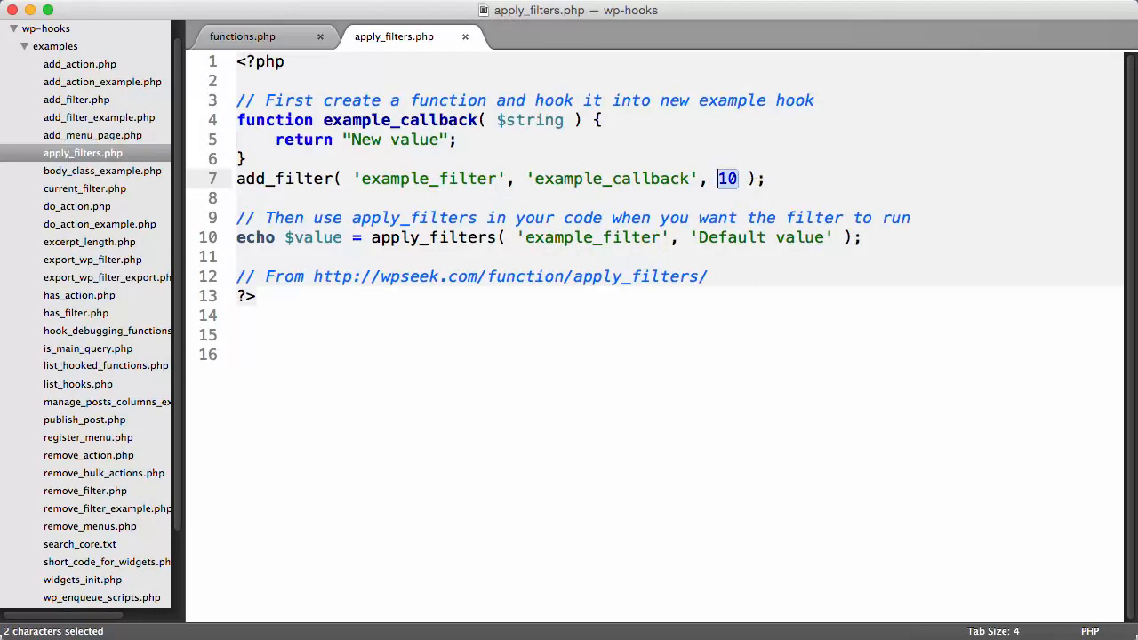
key(Delete)
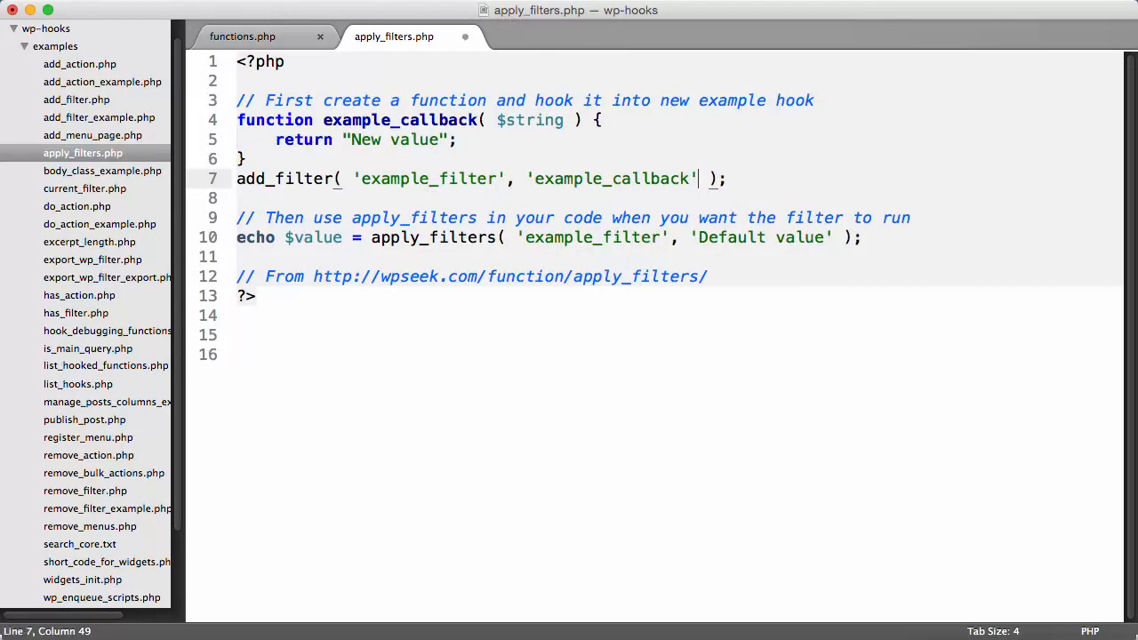
key(cmd+s)
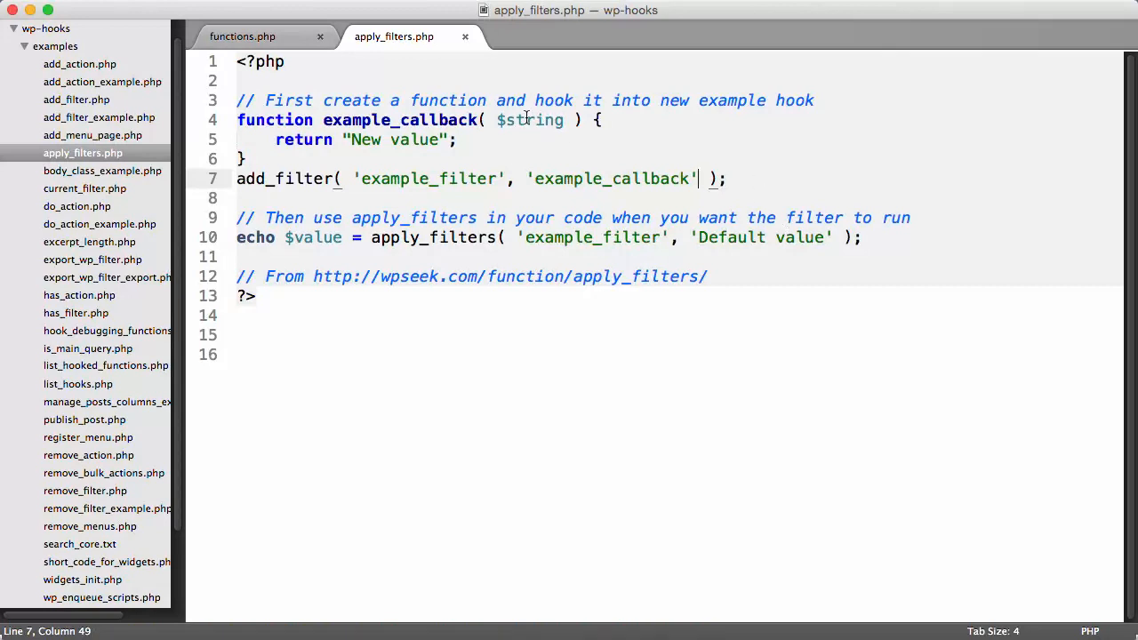
Step: Make example_callback set $new_value to $string plus " NEW!" and return it
double_click(536, 120)
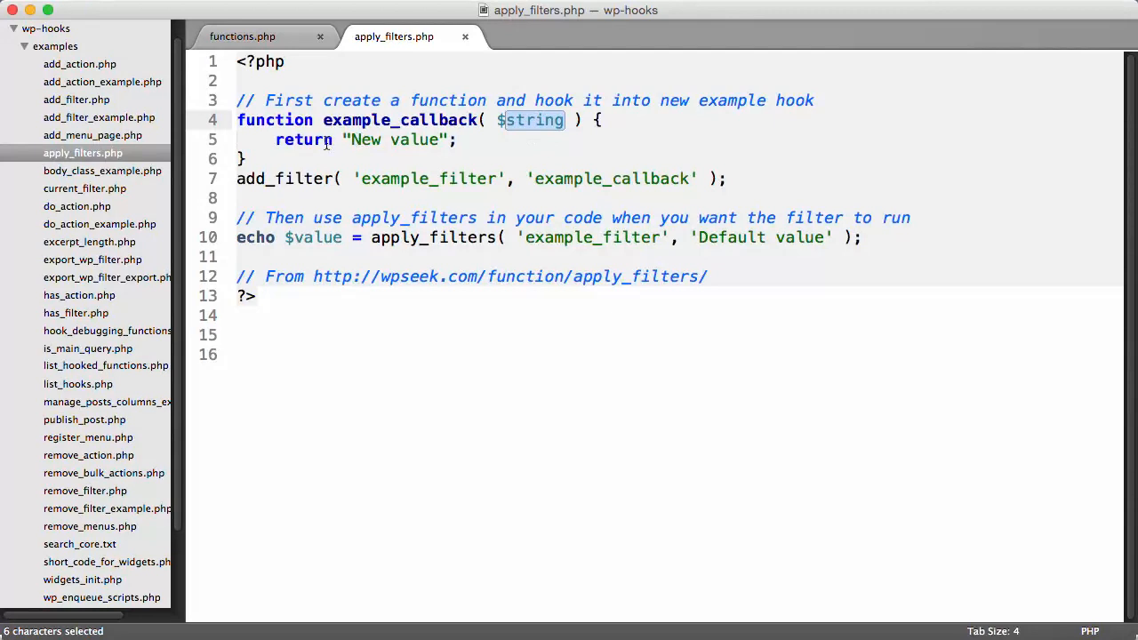
mouse_move(398, 148)
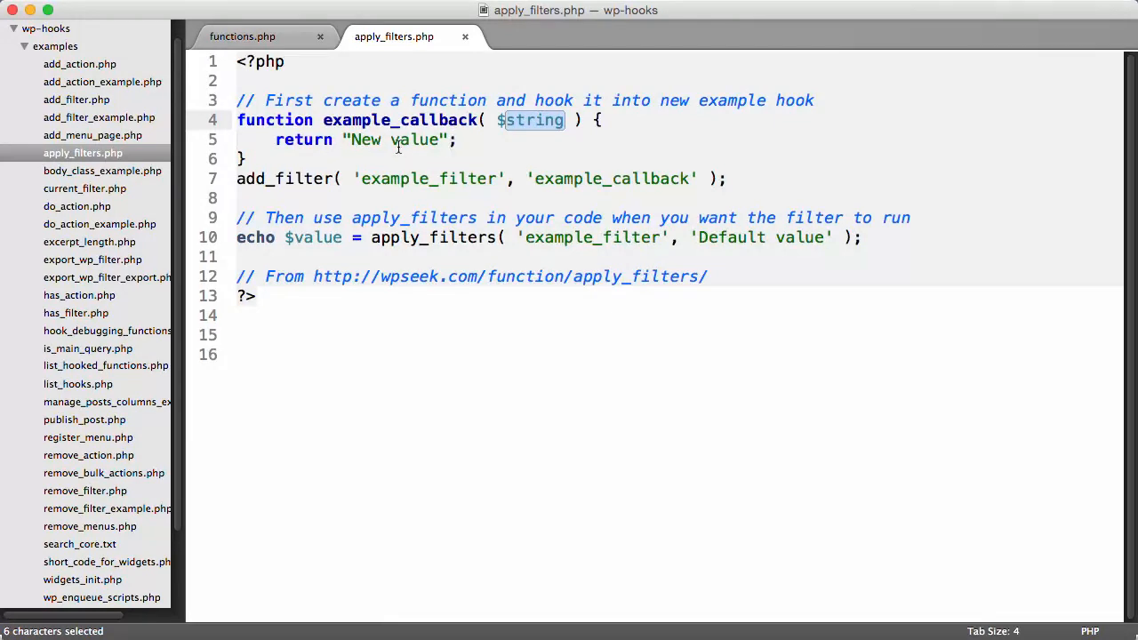
click(602, 120)
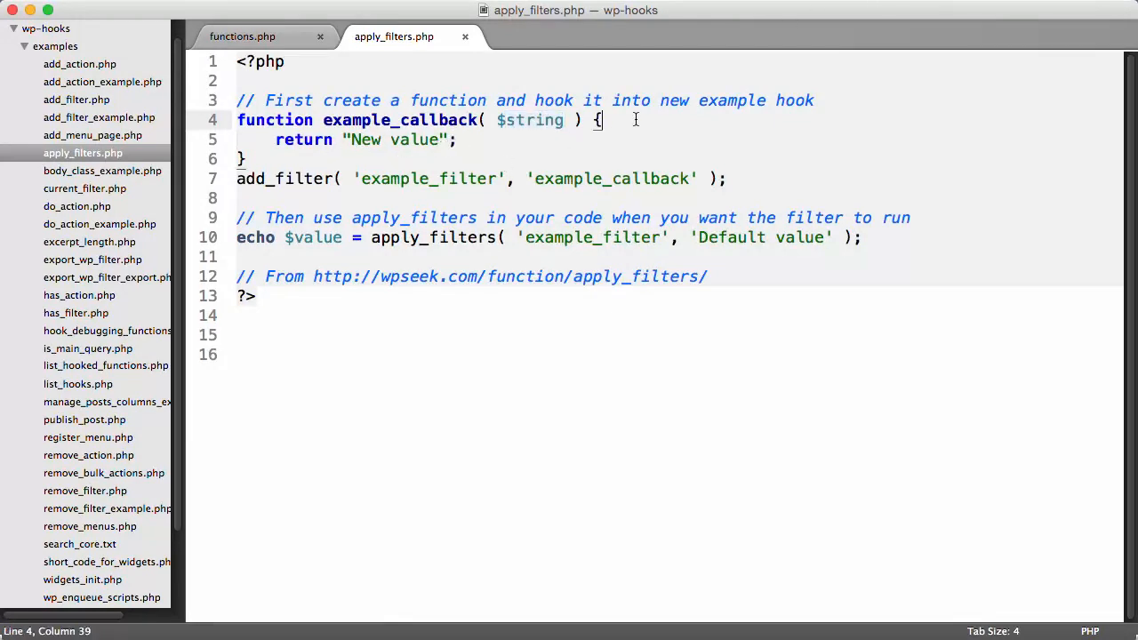
text($new)
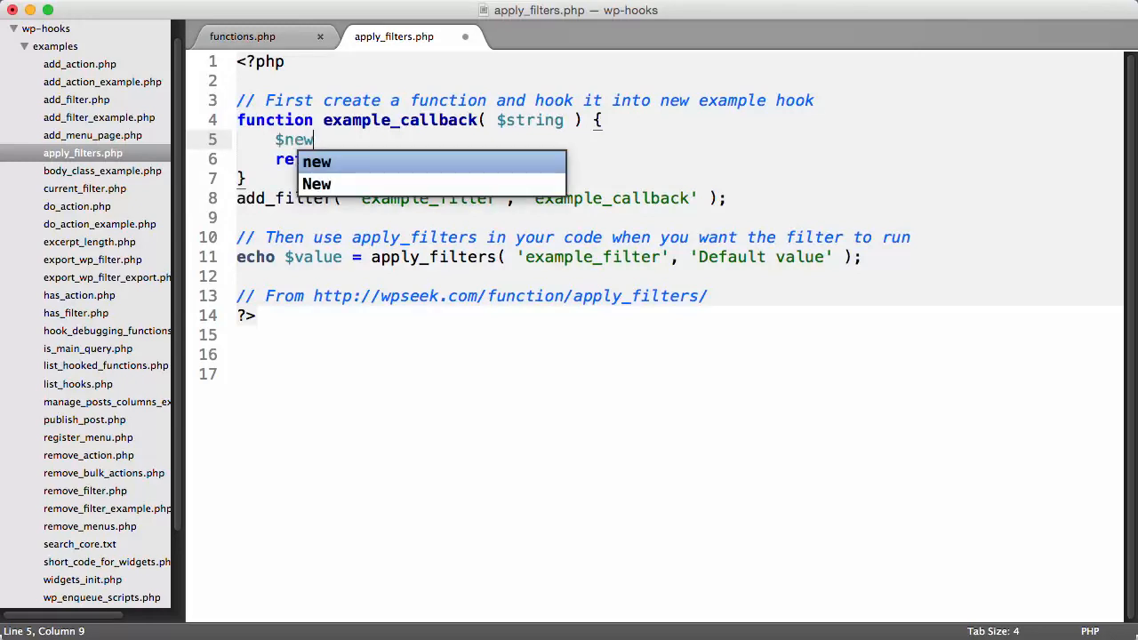
text(_value = $string)
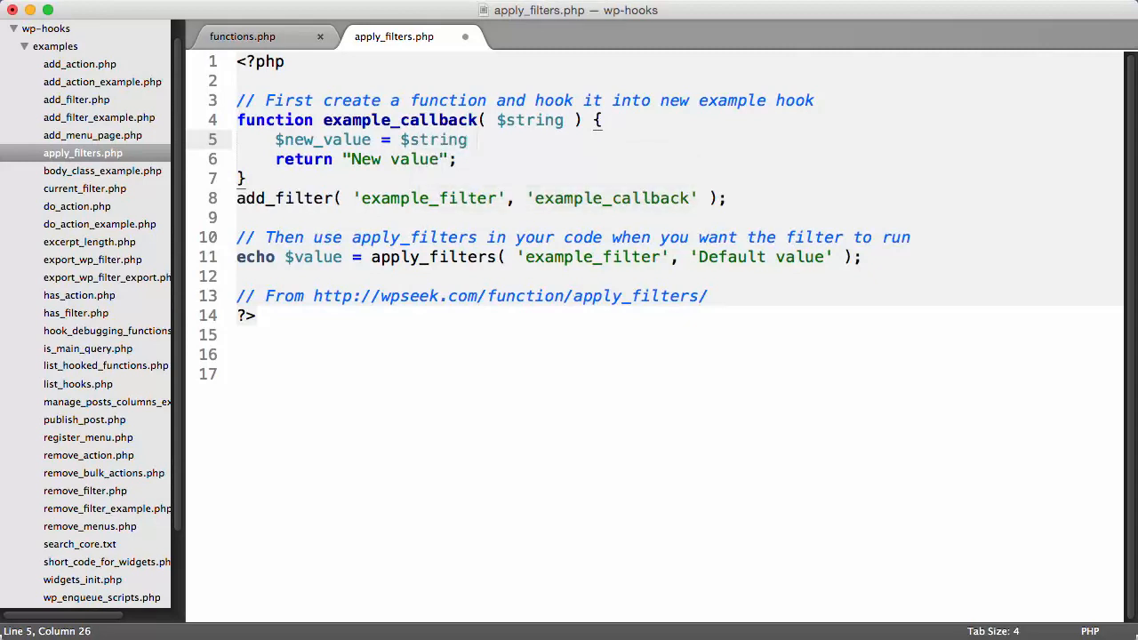
text(+ "")
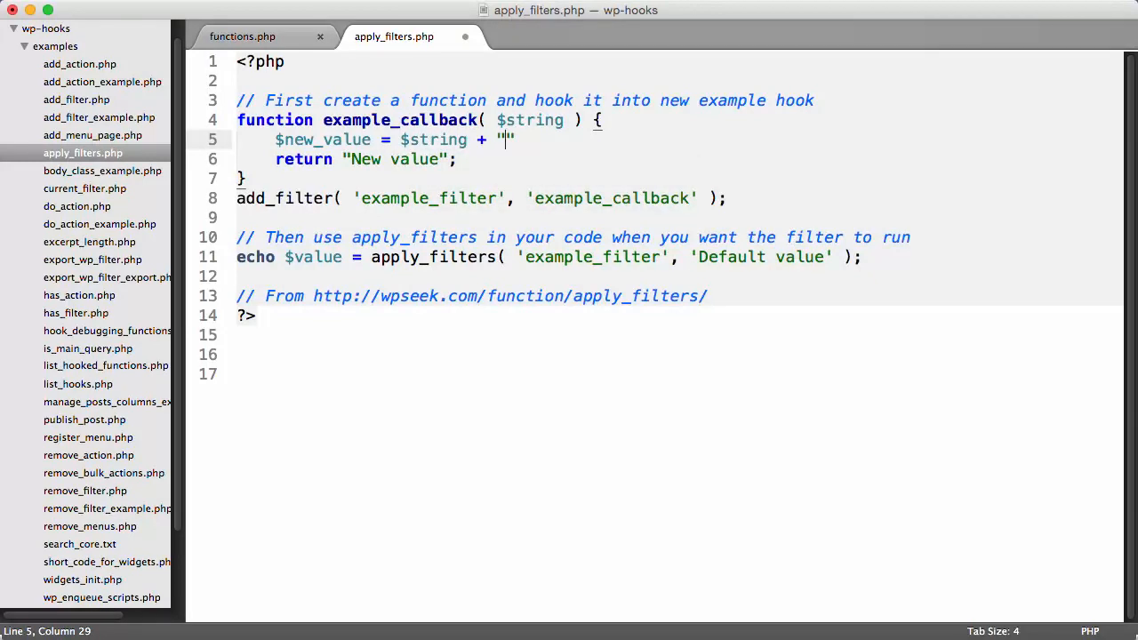
text(NEW!)
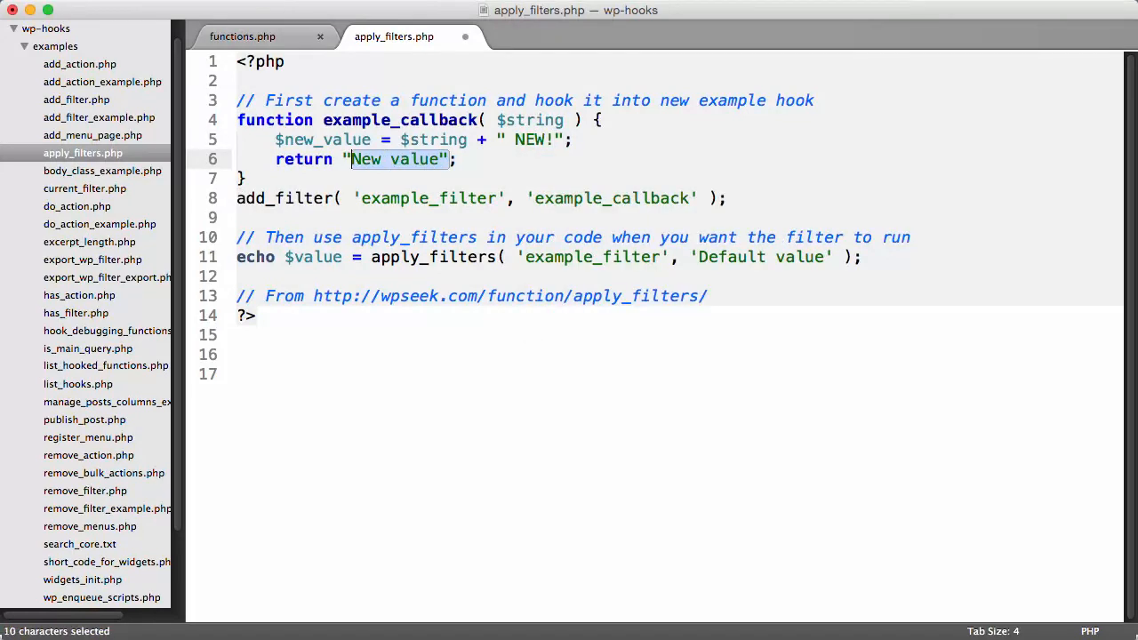
text($new_)
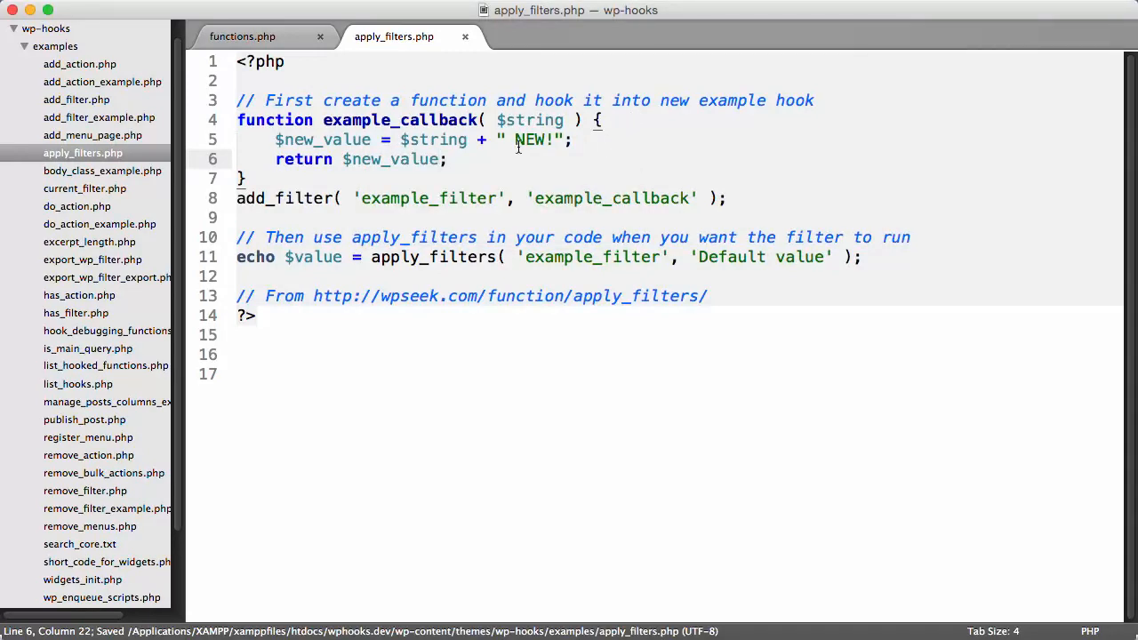
click(242, 36)
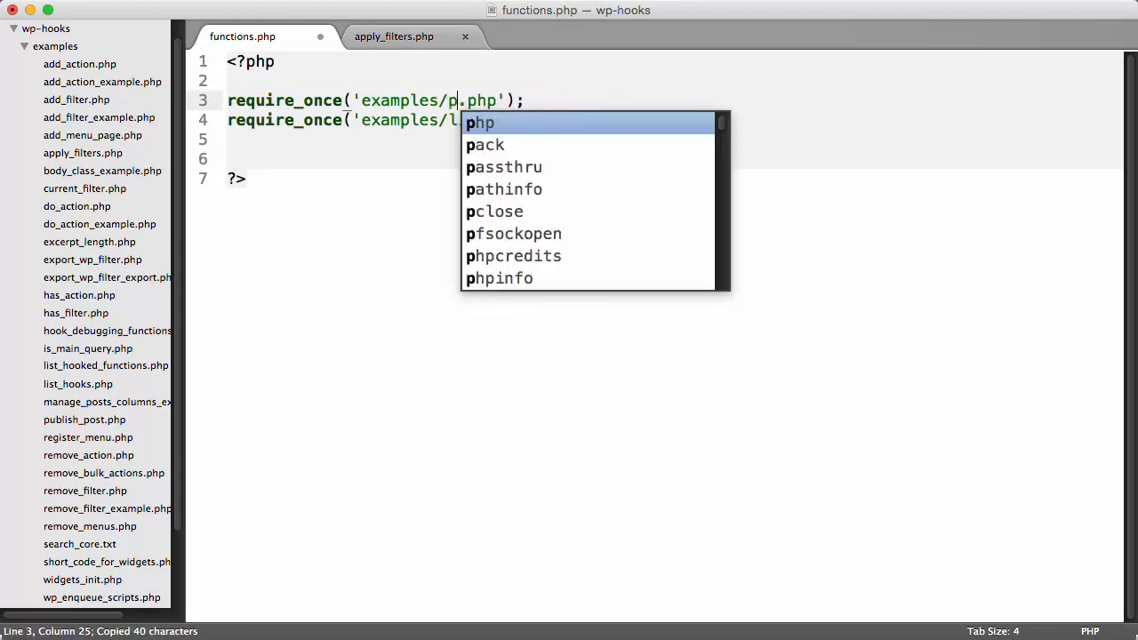
Step: Change the first require_once path in functions.php to examples/apply_filters.php
text(apply_filter)
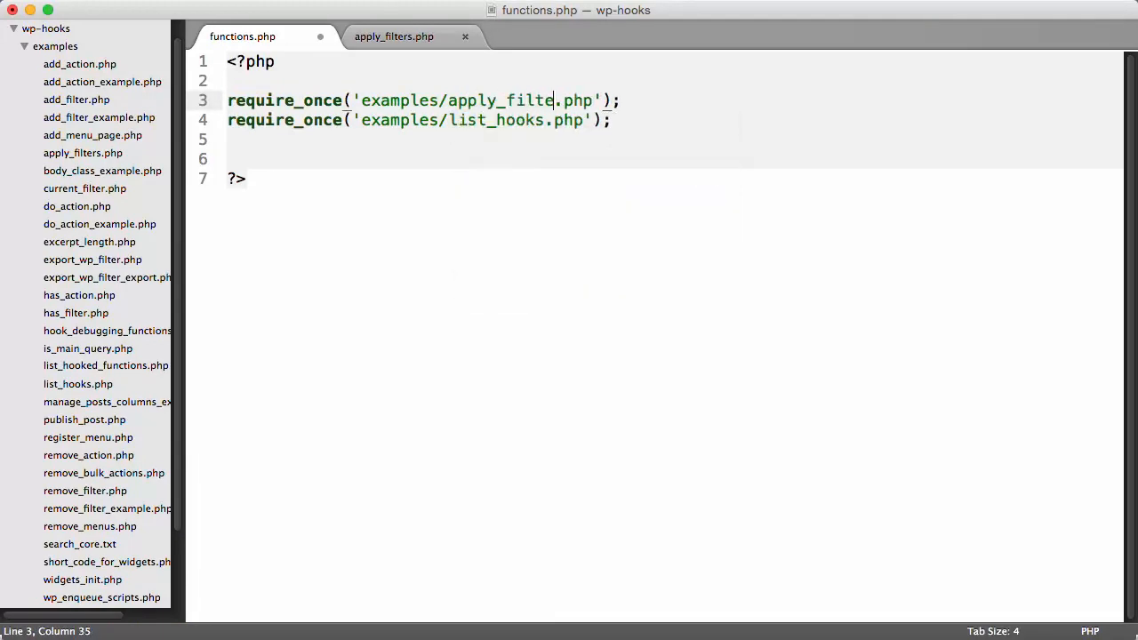
text(rs)
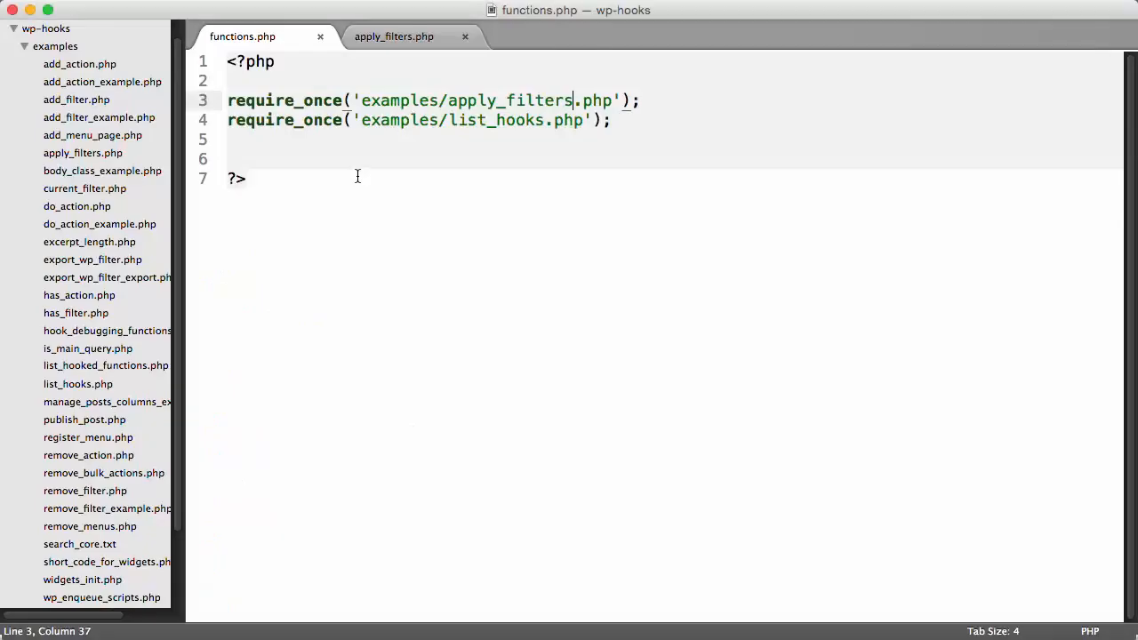
click(392, 36)
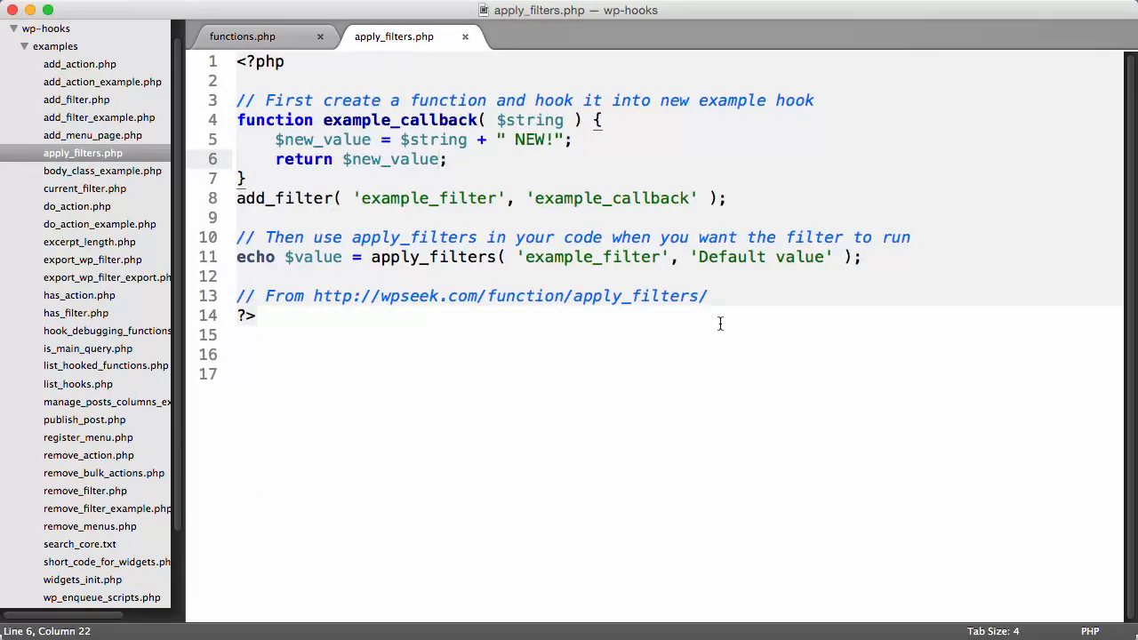
mouse_move(474, 140)
text(.)
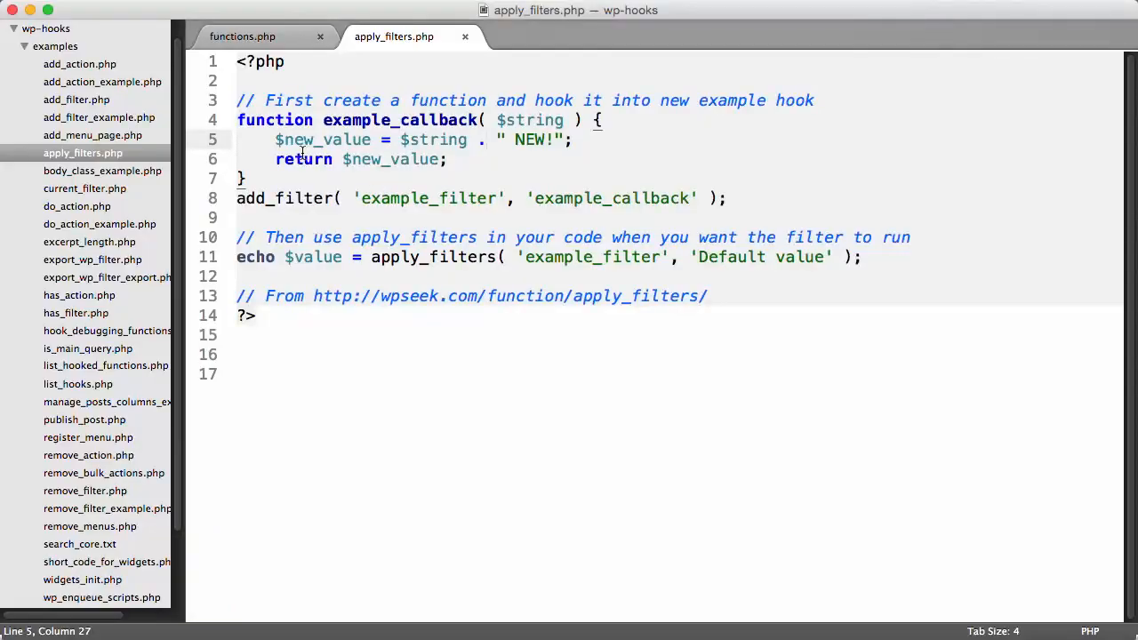
drag(275, 140, 573, 140)
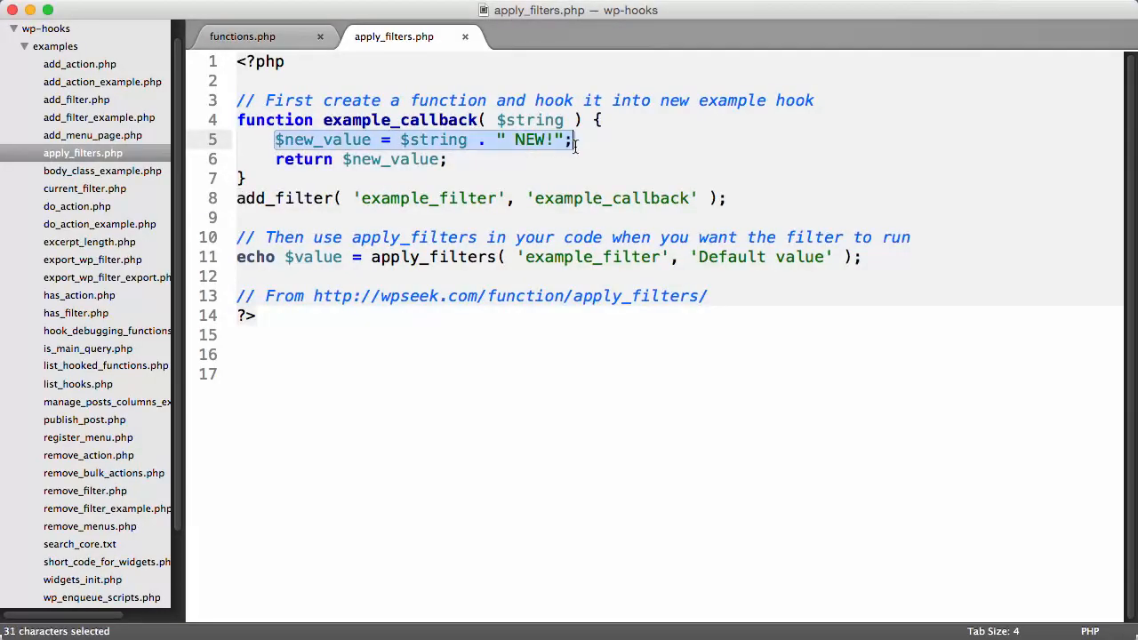
click(713, 178)
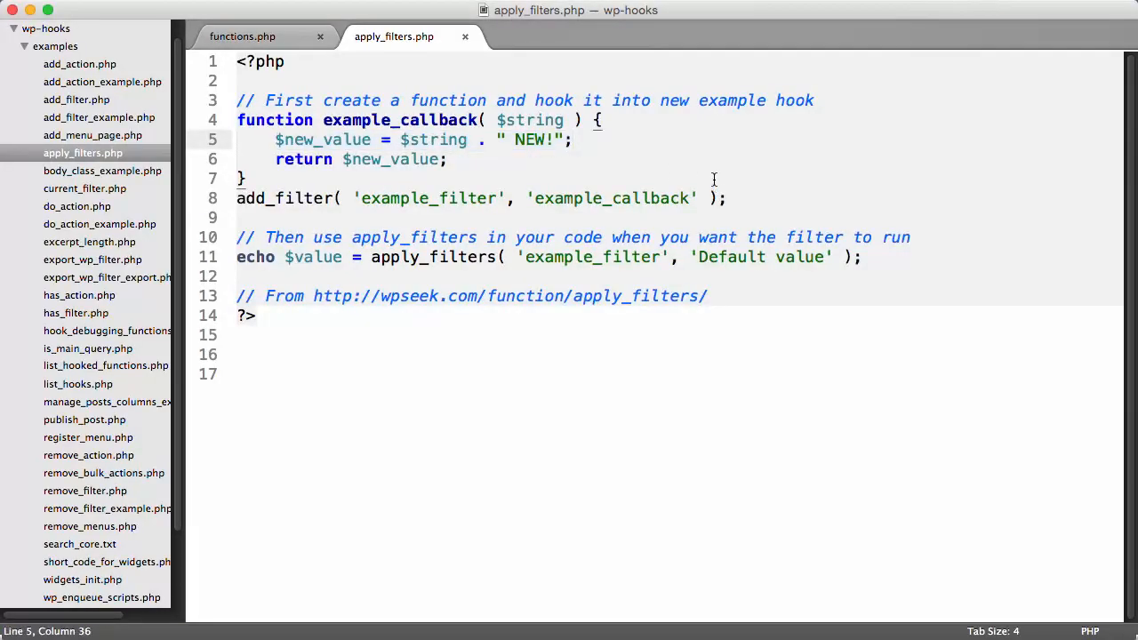
click(238, 198)
text(//)
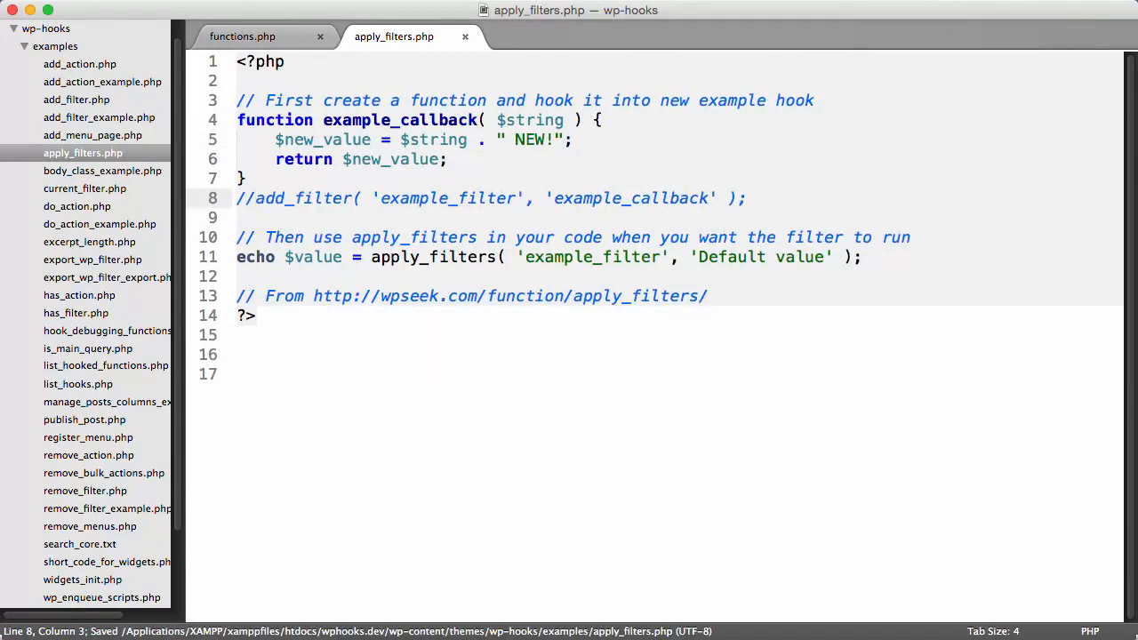
mouse_move(416, 257)
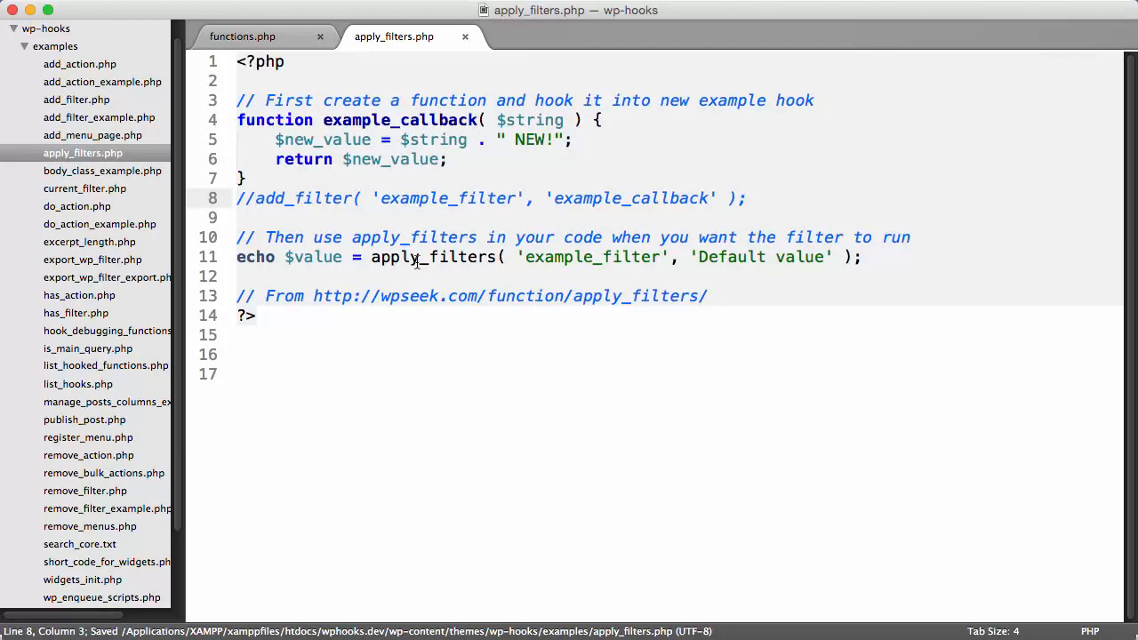
Step: Select the apply_filters function name in the call to inspect it
double_click(432, 257)
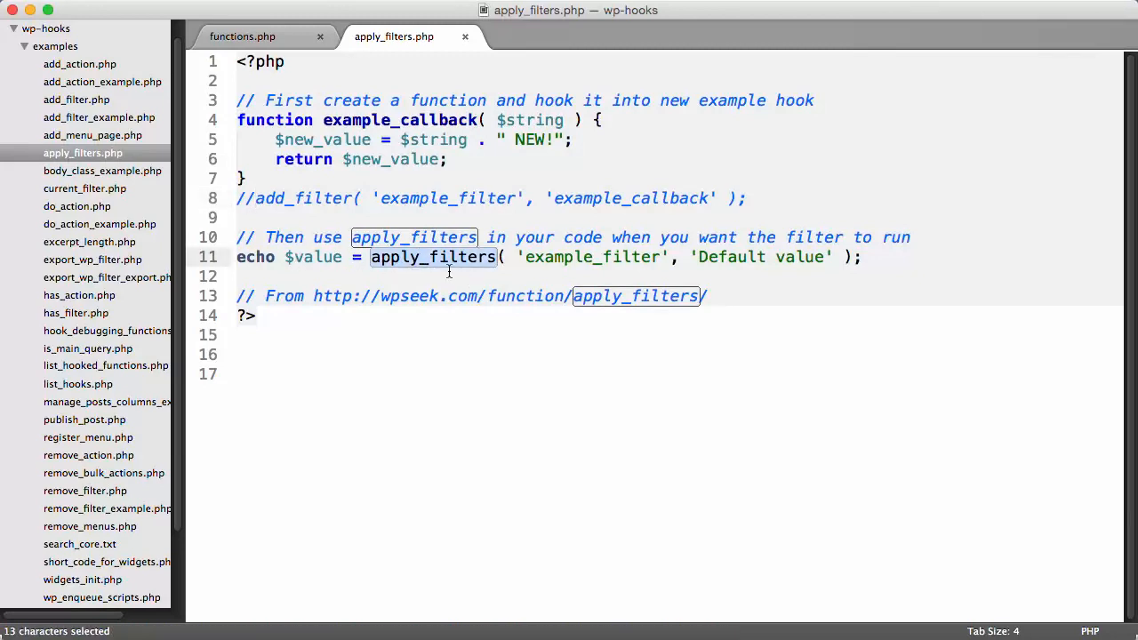
mouse_move(471, 266)
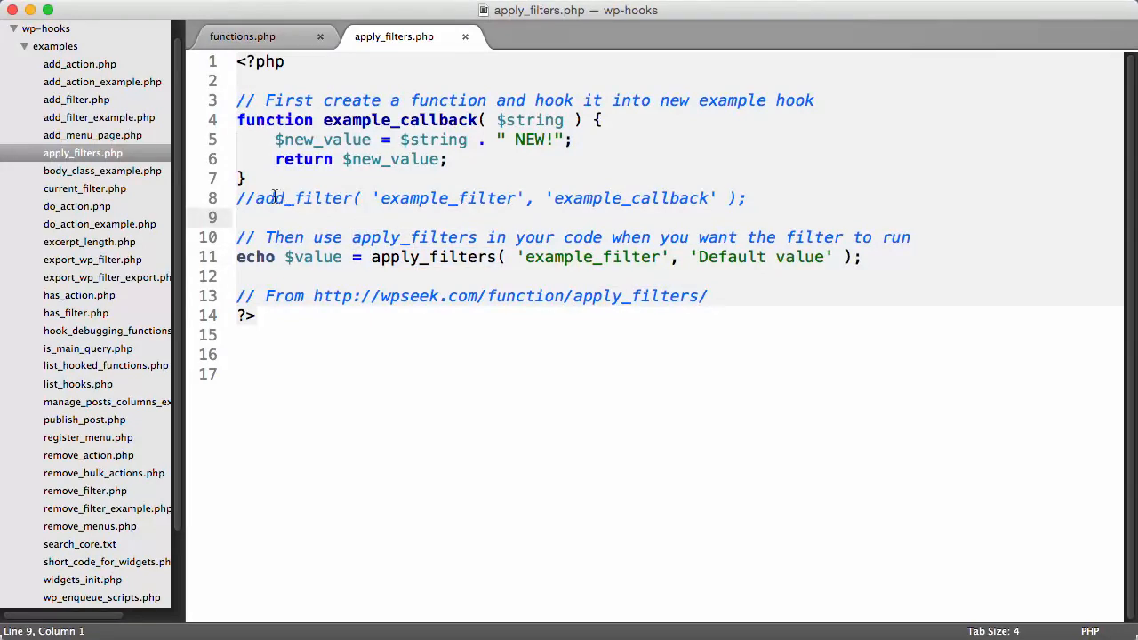
mouse_move(418, 257)
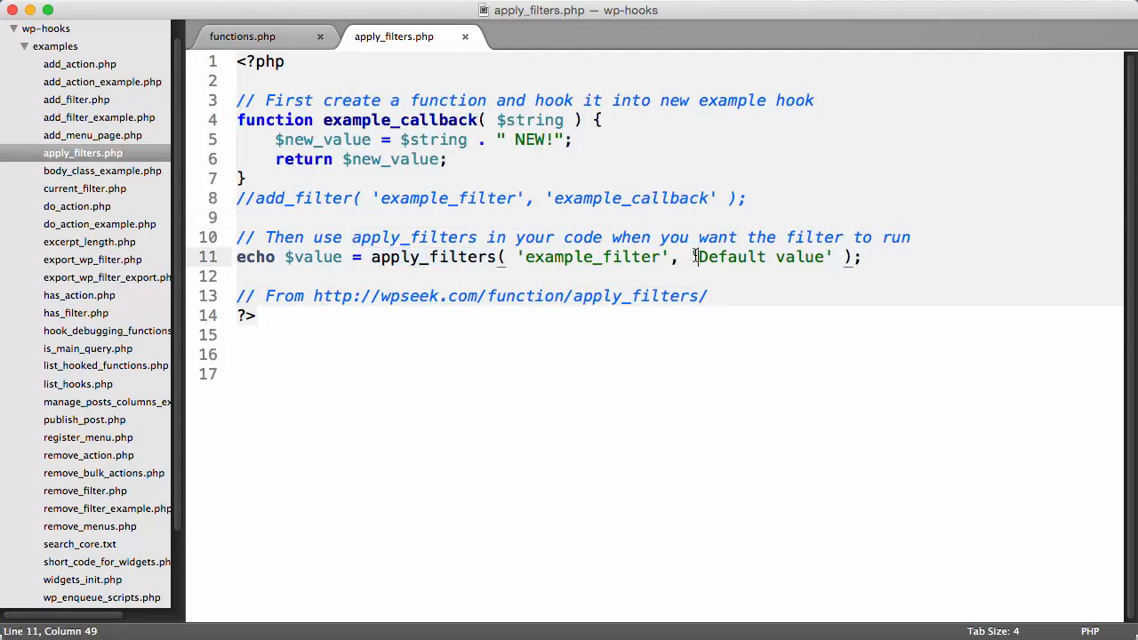
double_click(433, 256)
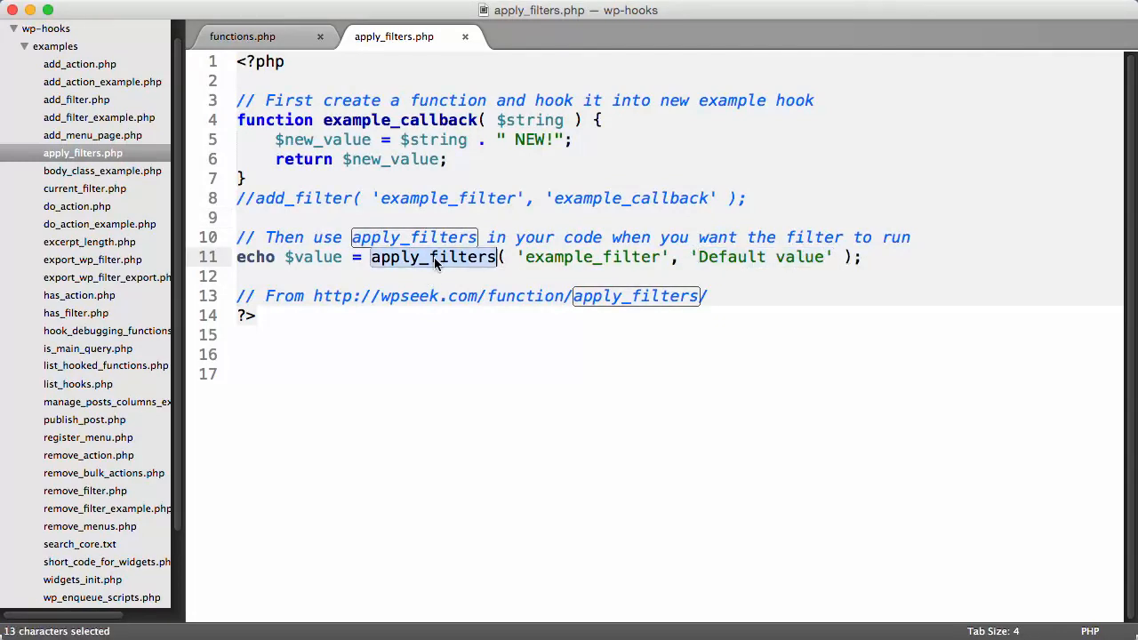
mouse_move(693, 237)
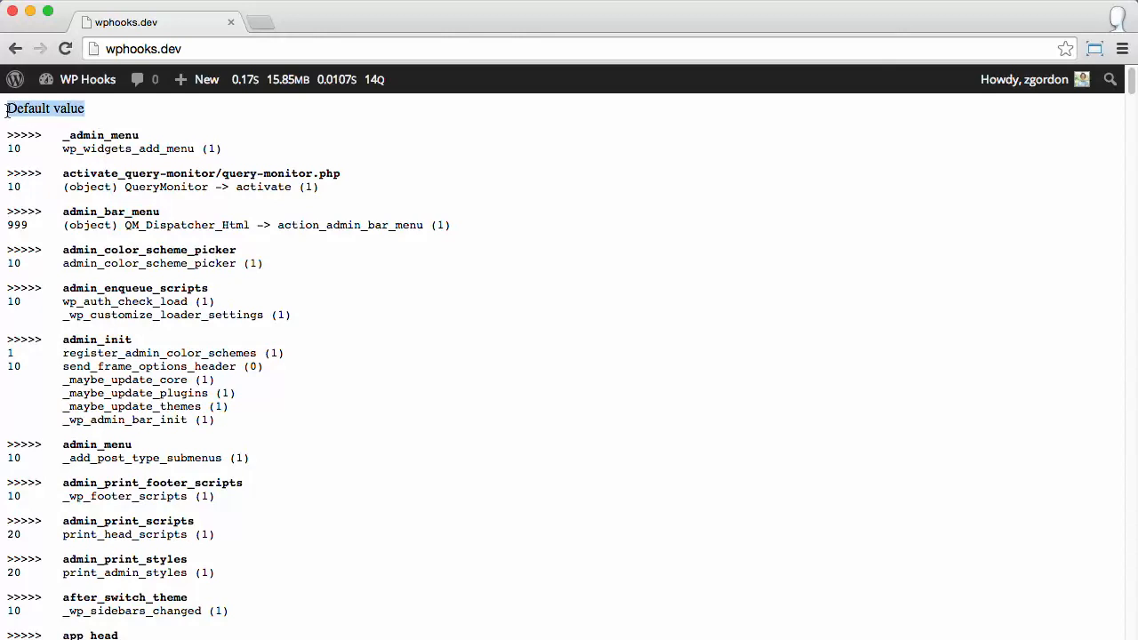
mouse_move(47, 113)
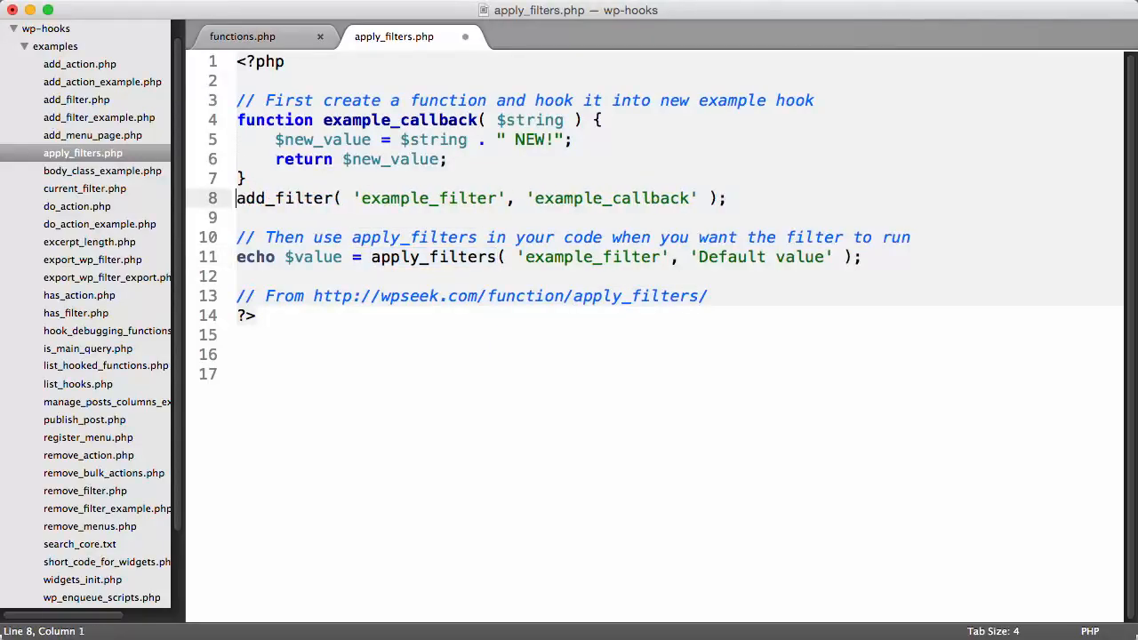
Step: Save apply_filters.php with the add_filter line uncommented
key(cmd+s)
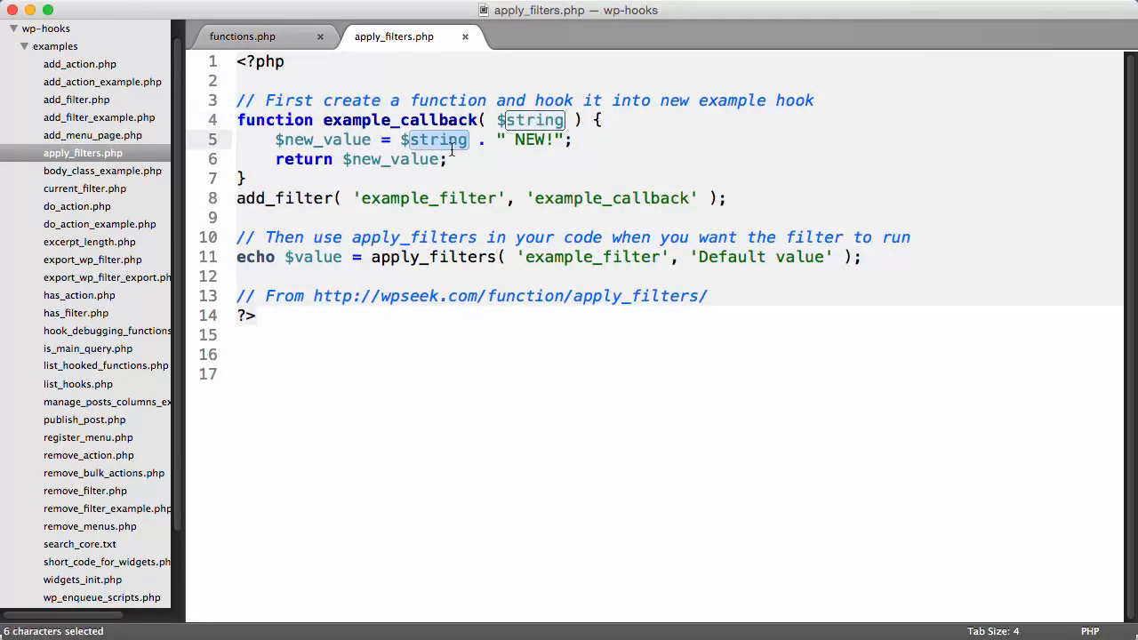
mouse_move(365, 159)
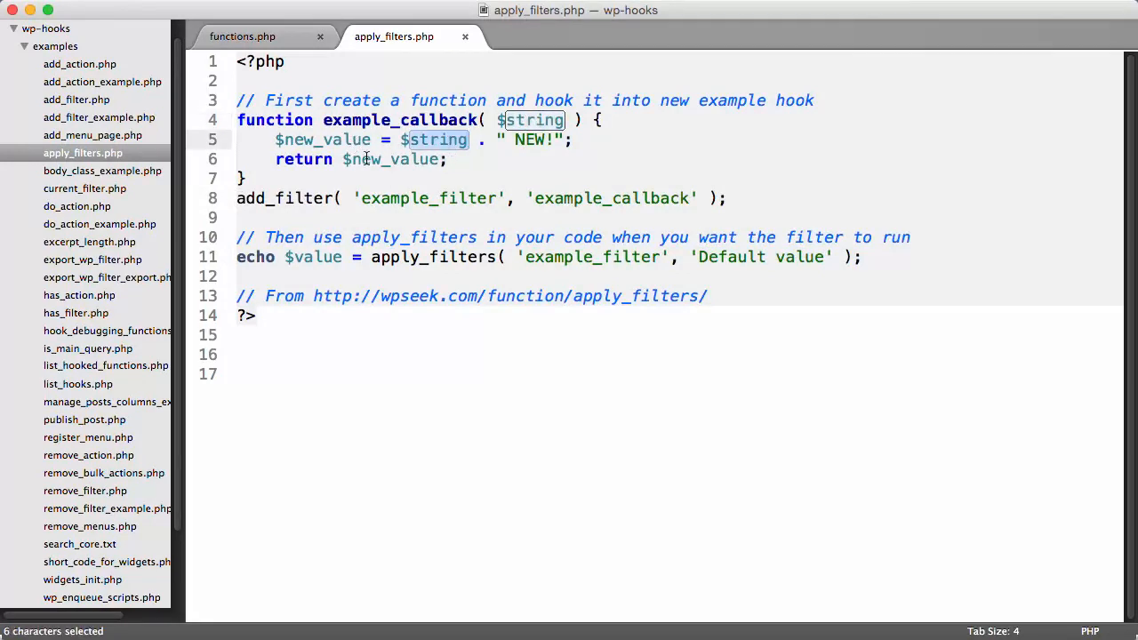
key(cmd+s)
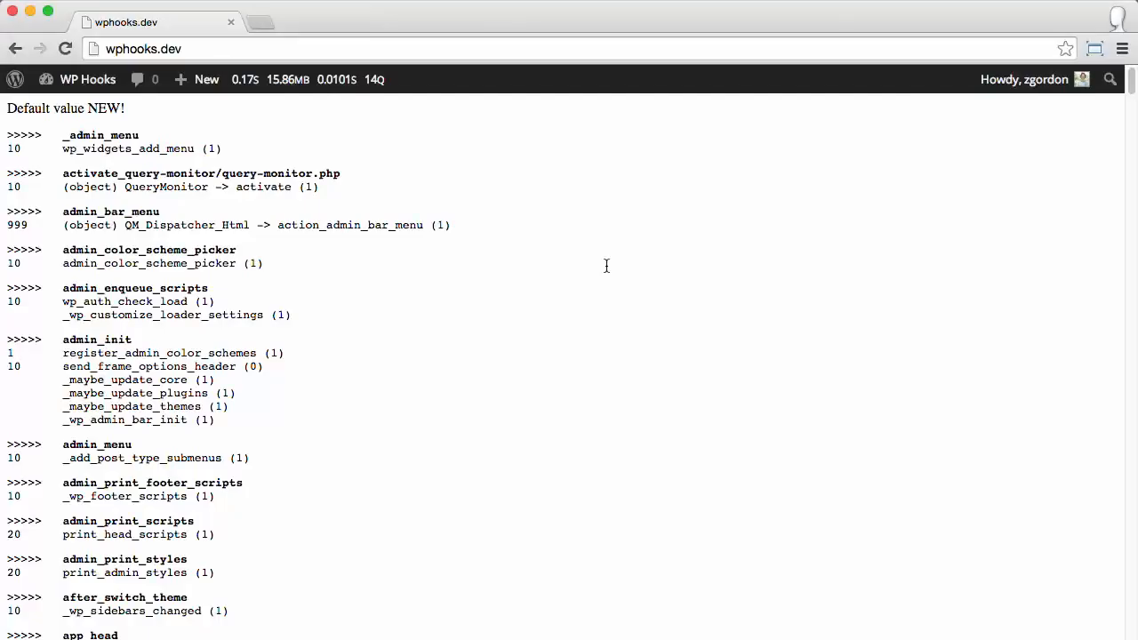
Step: Search the wphooks.dev hook list for example_filter to find example_callback
text(example_filter)
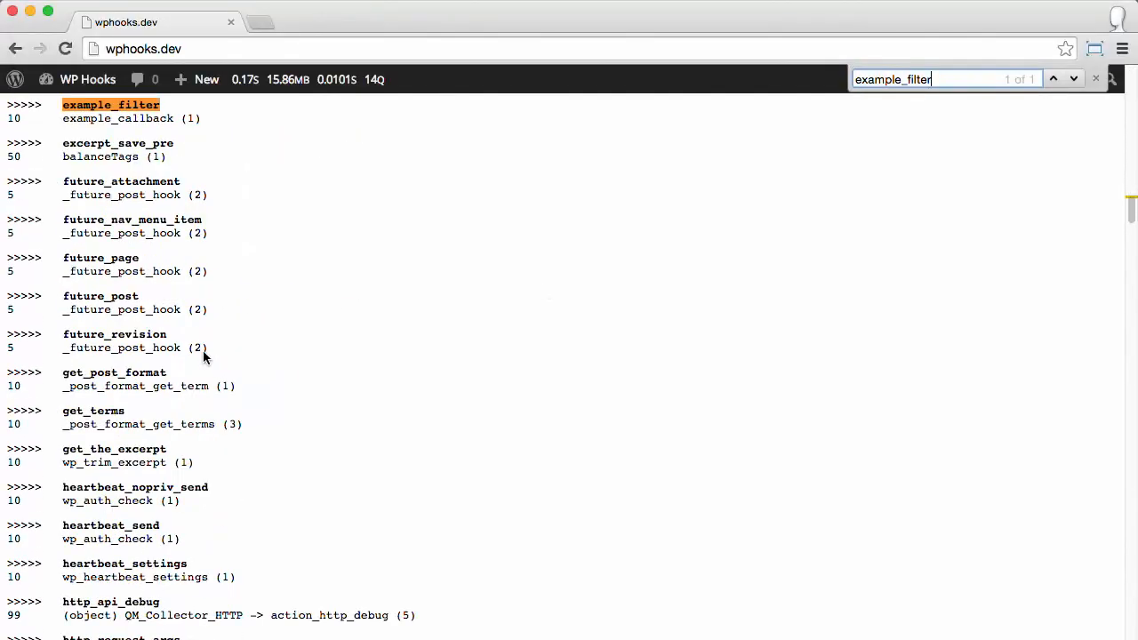
scroll(down, 3)
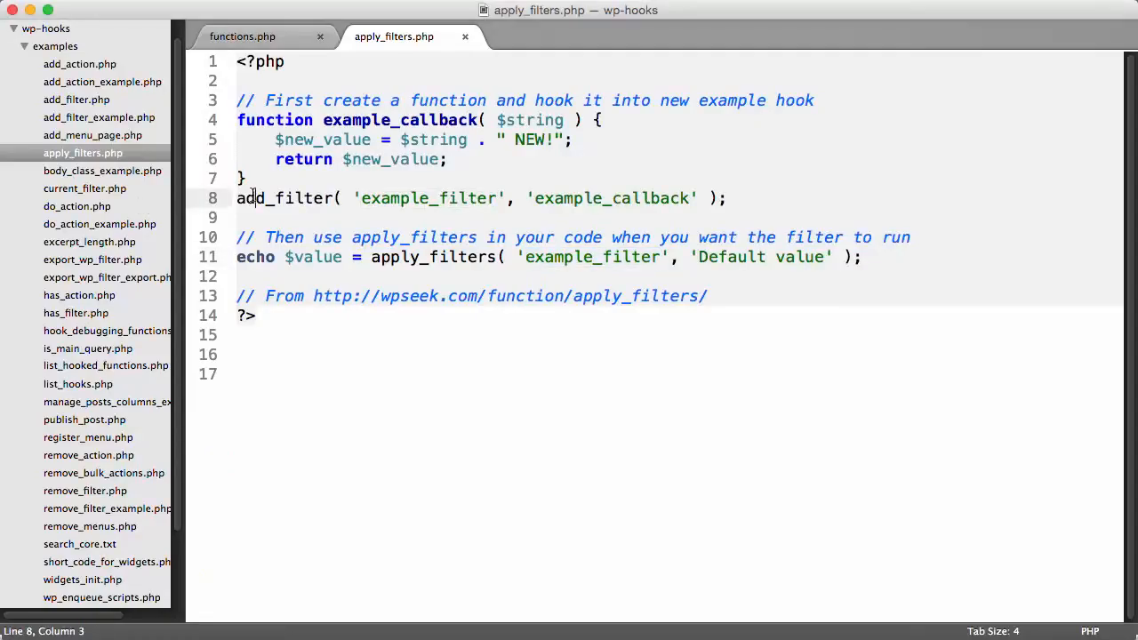
text(//)
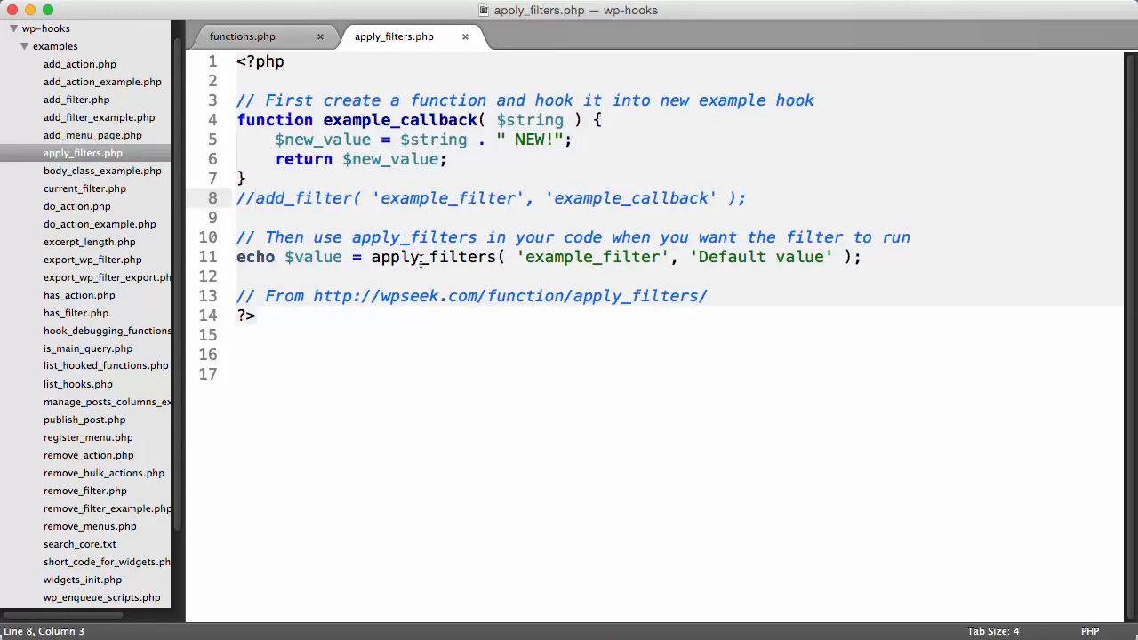
double_click(431, 257)
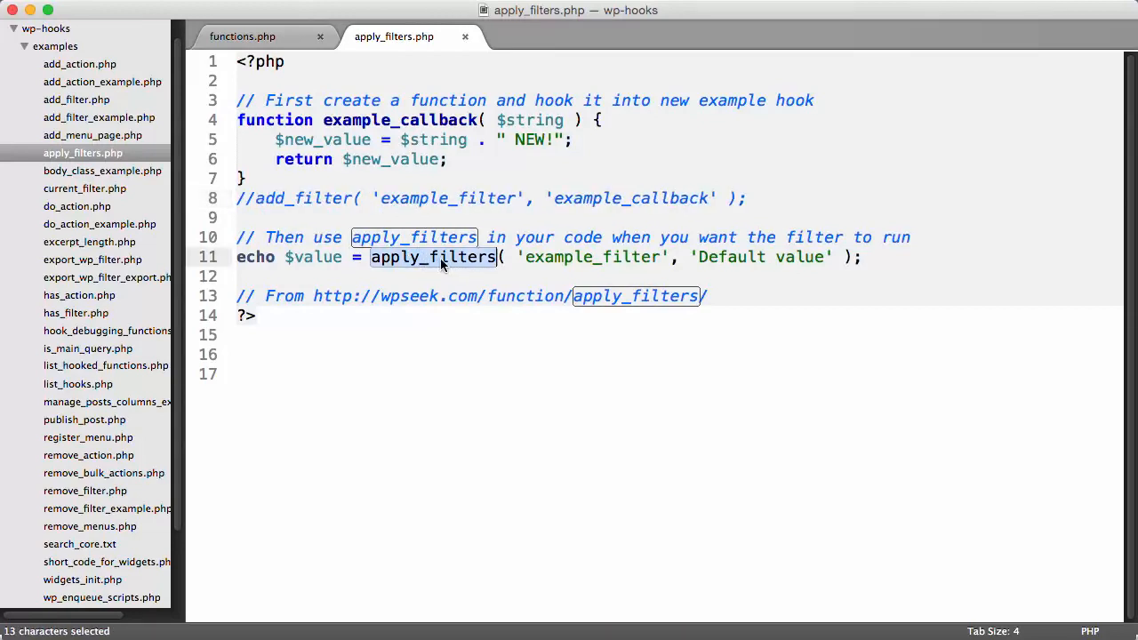
click(316, 198)
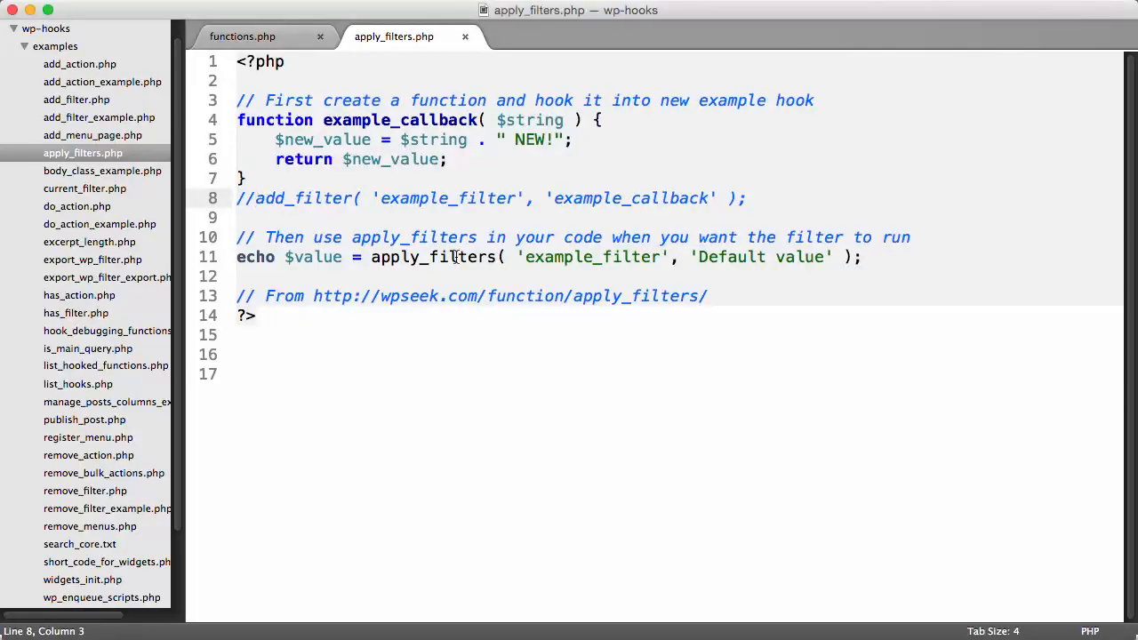
click(533, 256)
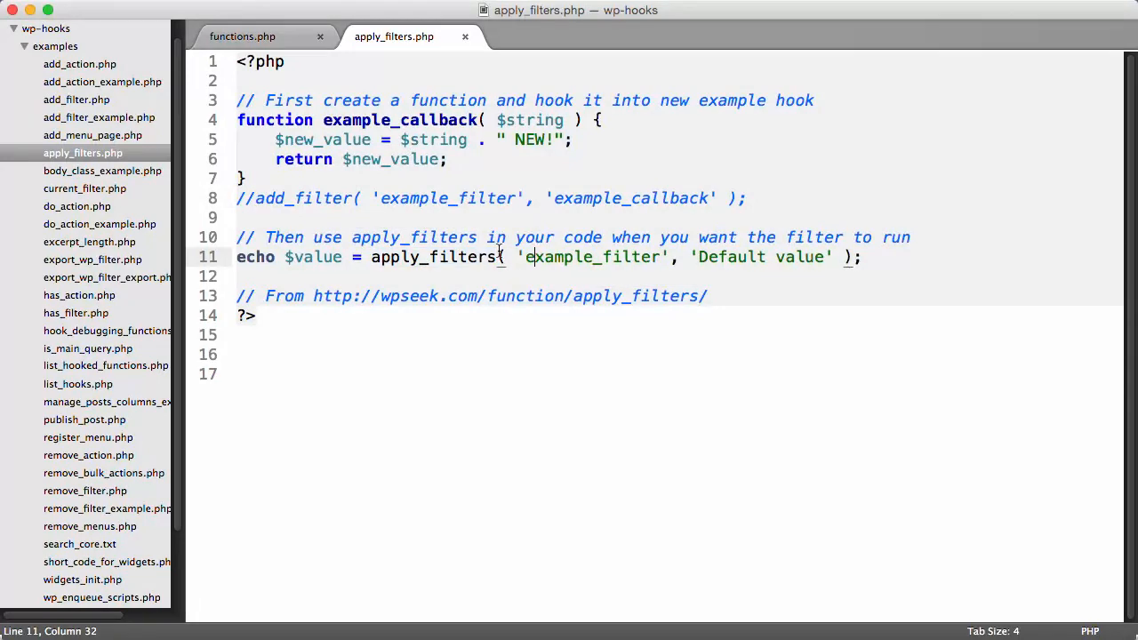
drag(372, 257, 582, 256)
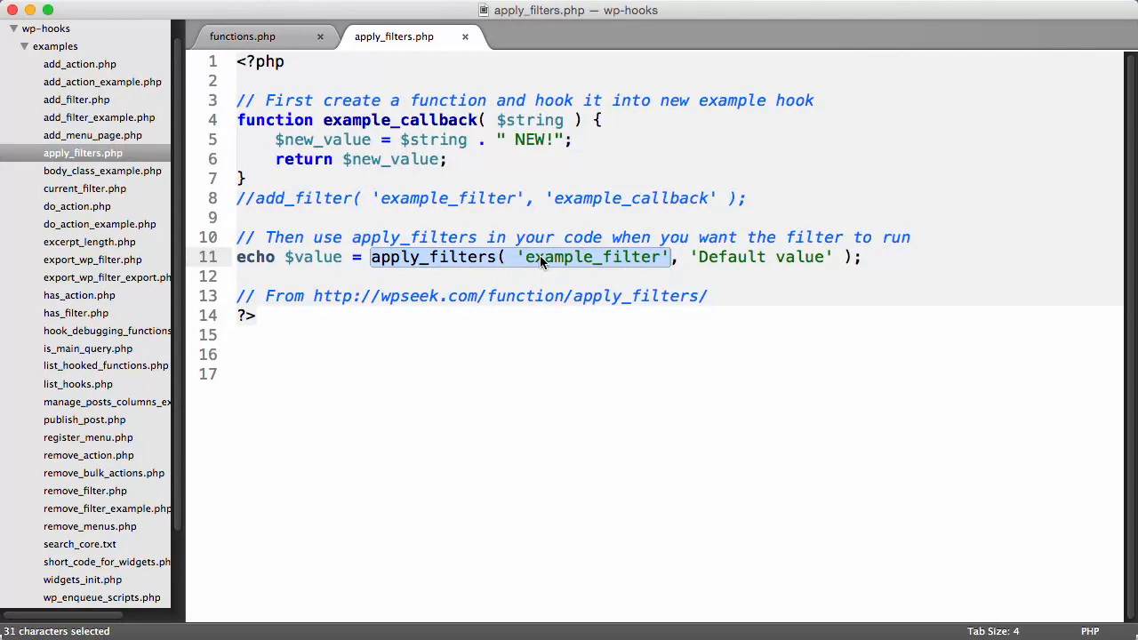
click(400, 238)
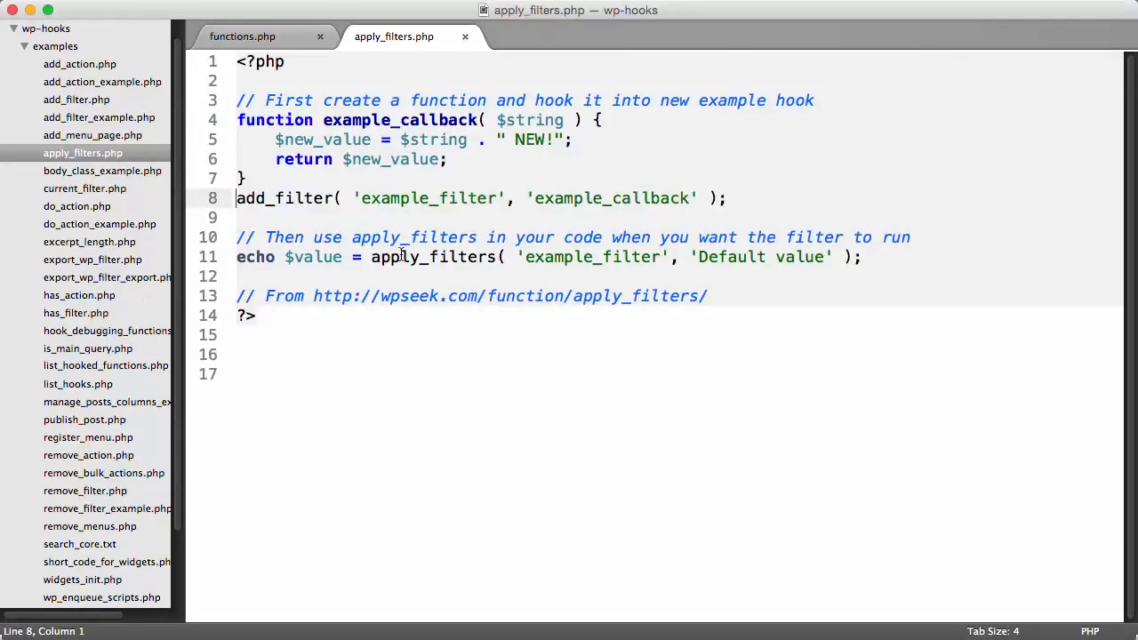
double_click(431, 257)
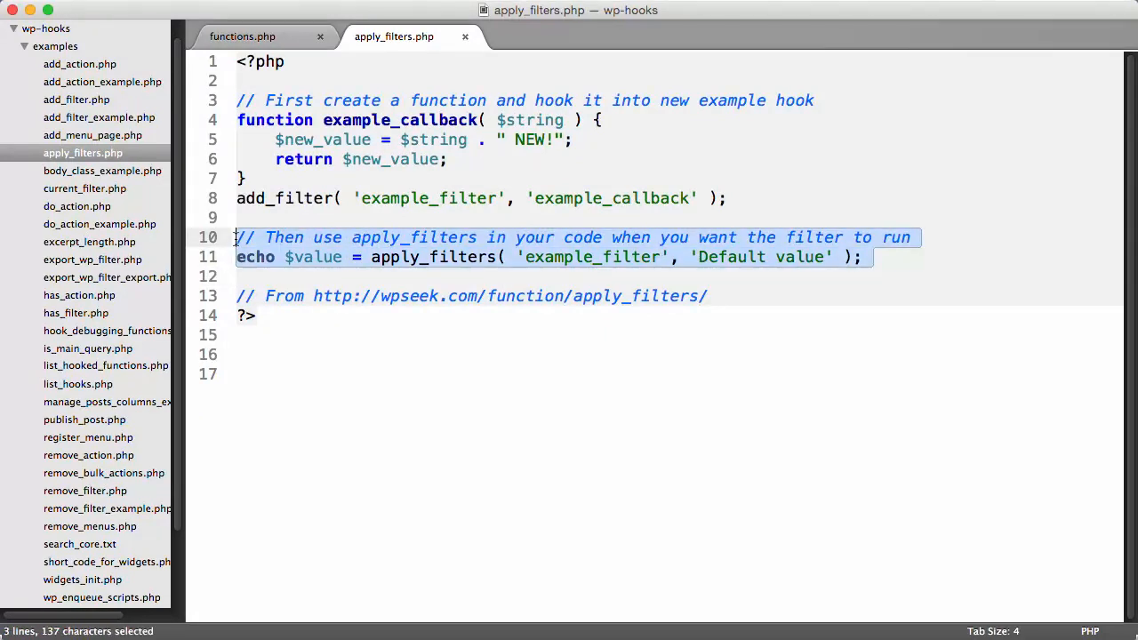
mouse_move(403, 267)
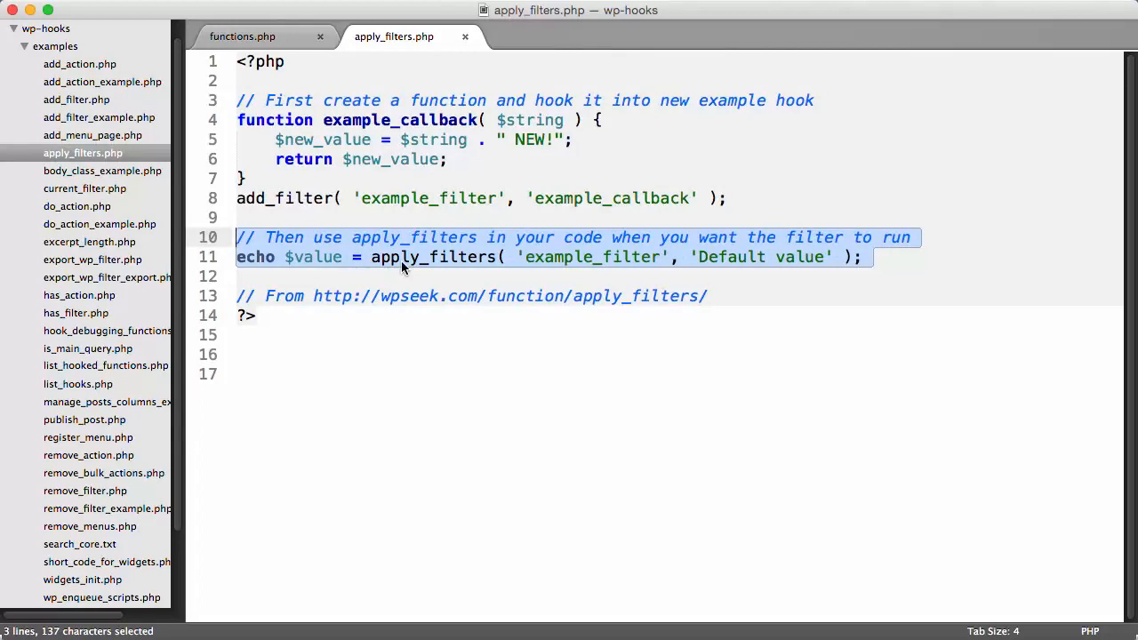
double_click(431, 257)
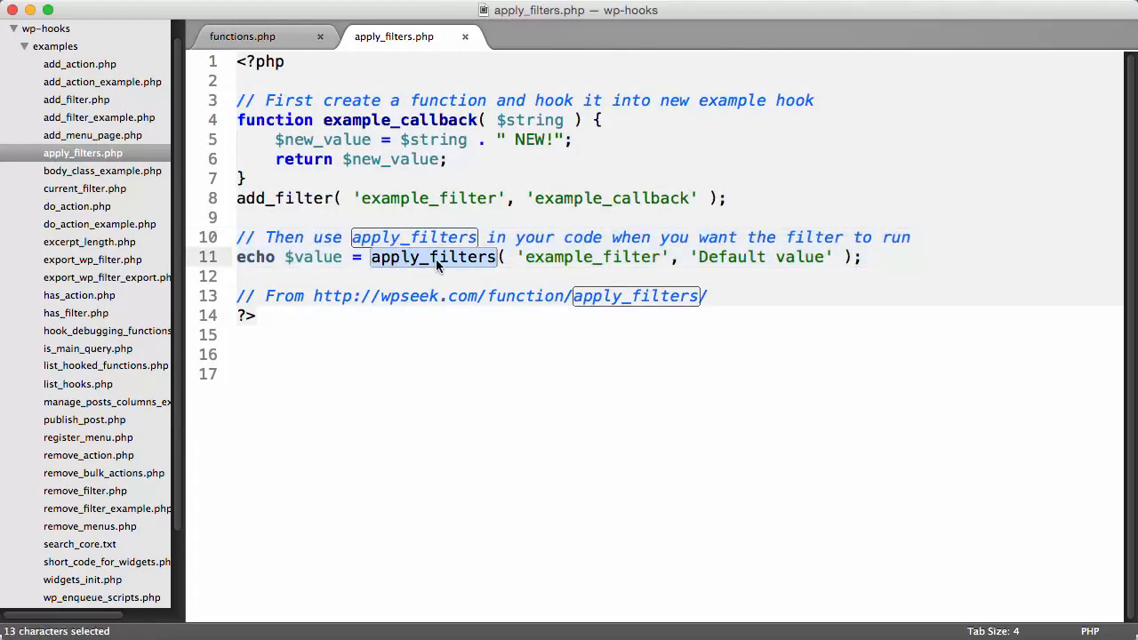
click(724, 198)
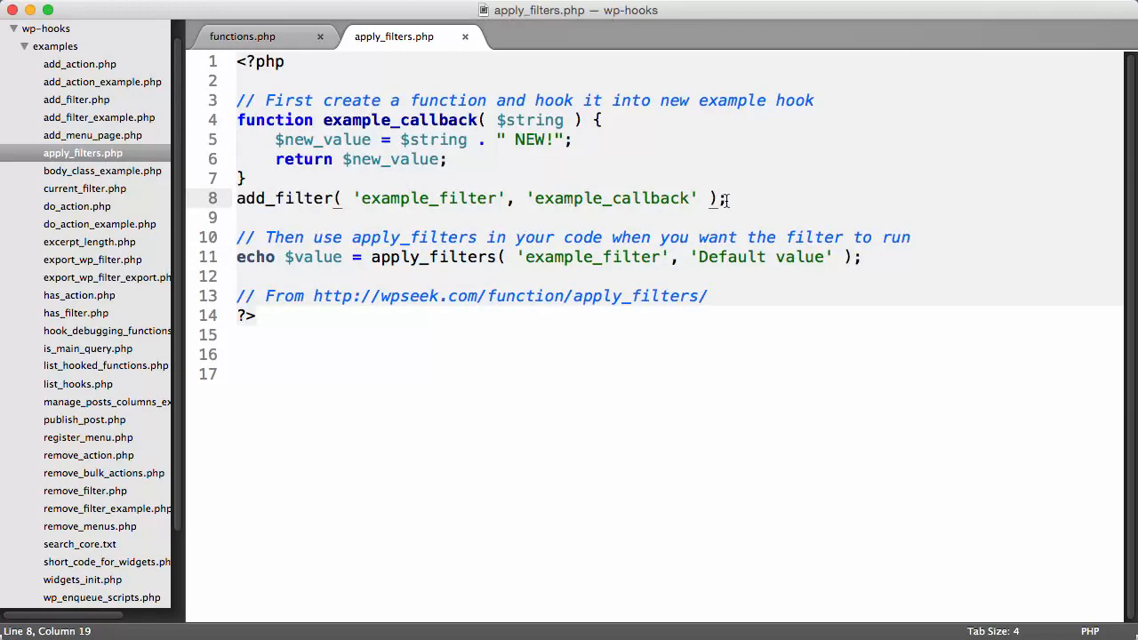